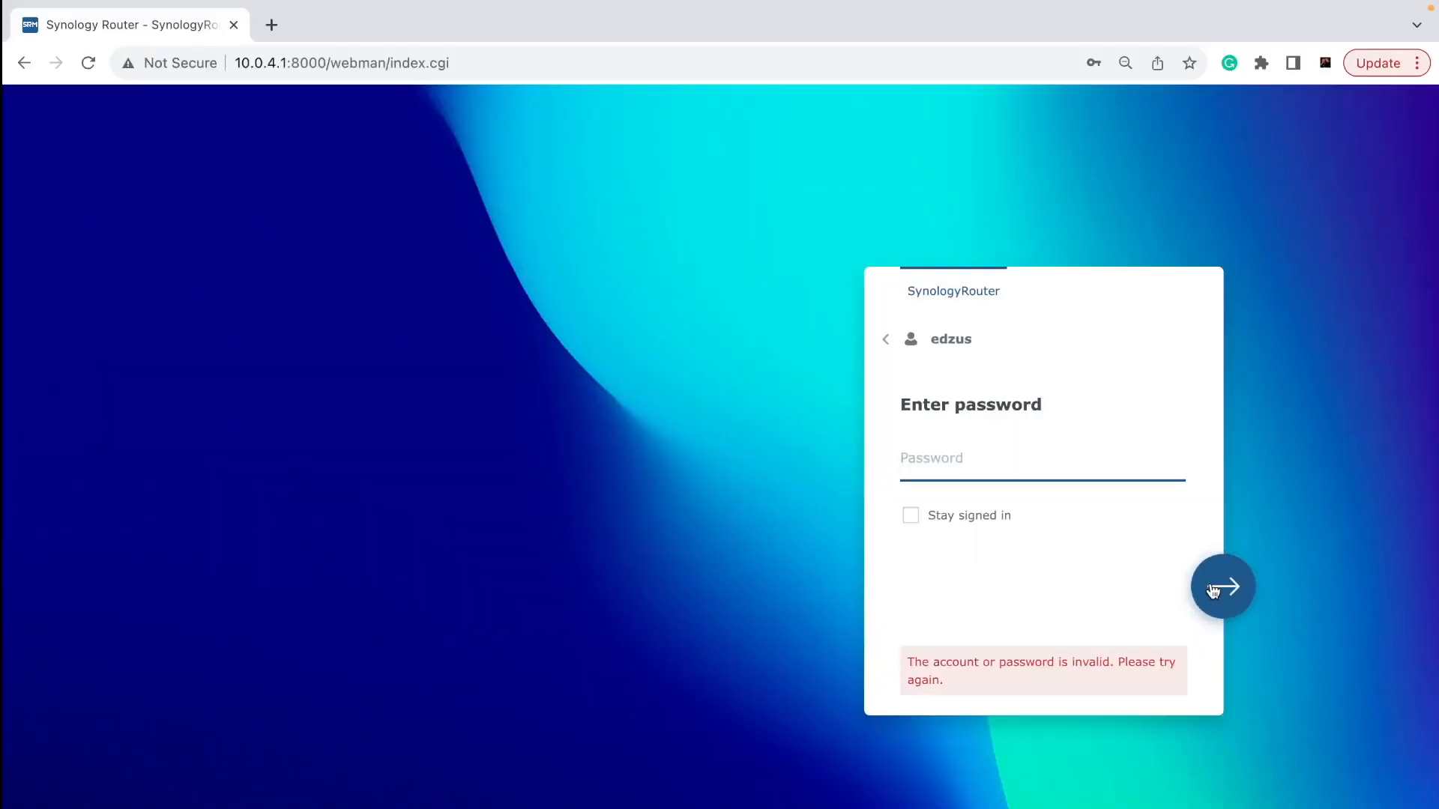
Step: Sign in to the SRM router with the account password
text(••)
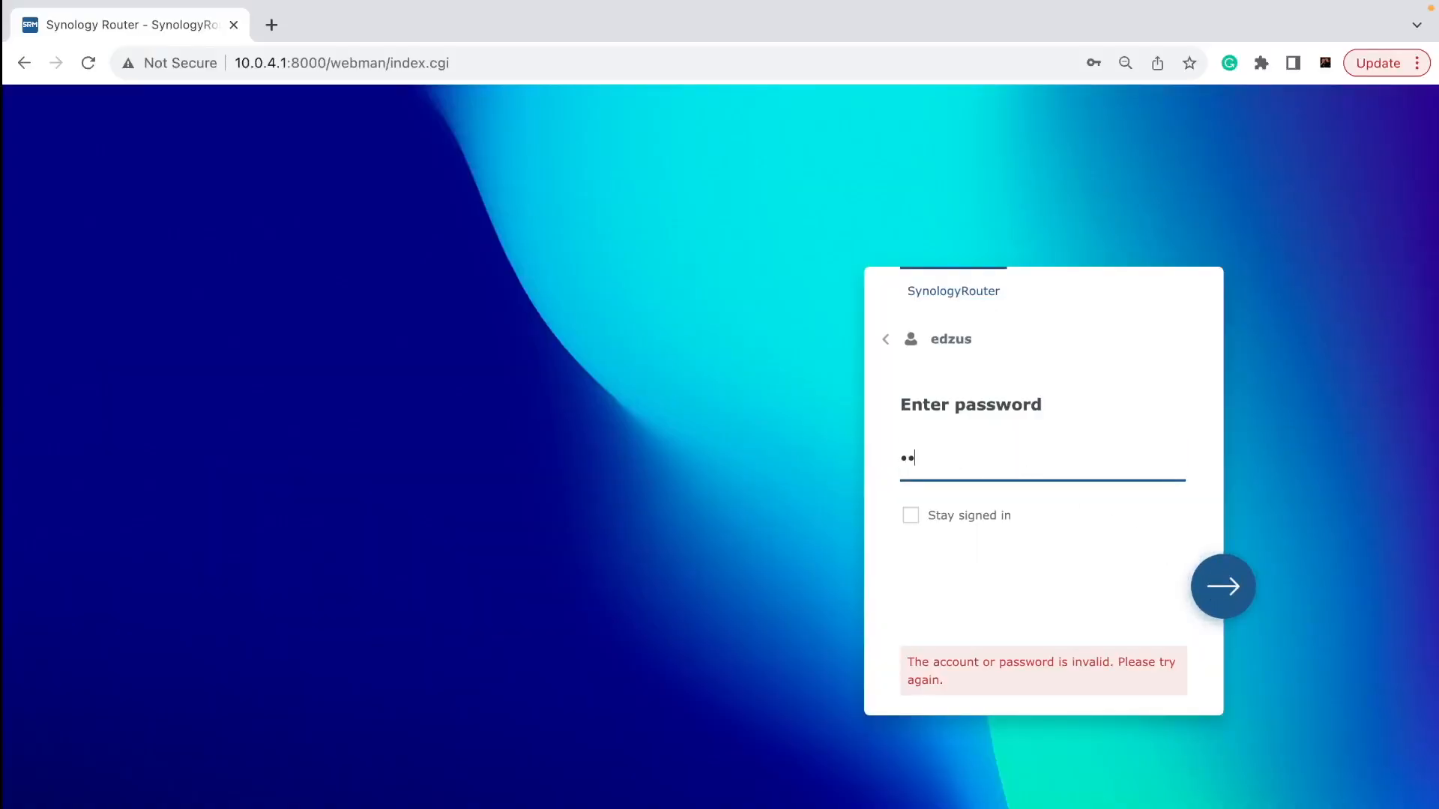
click(1222, 586)
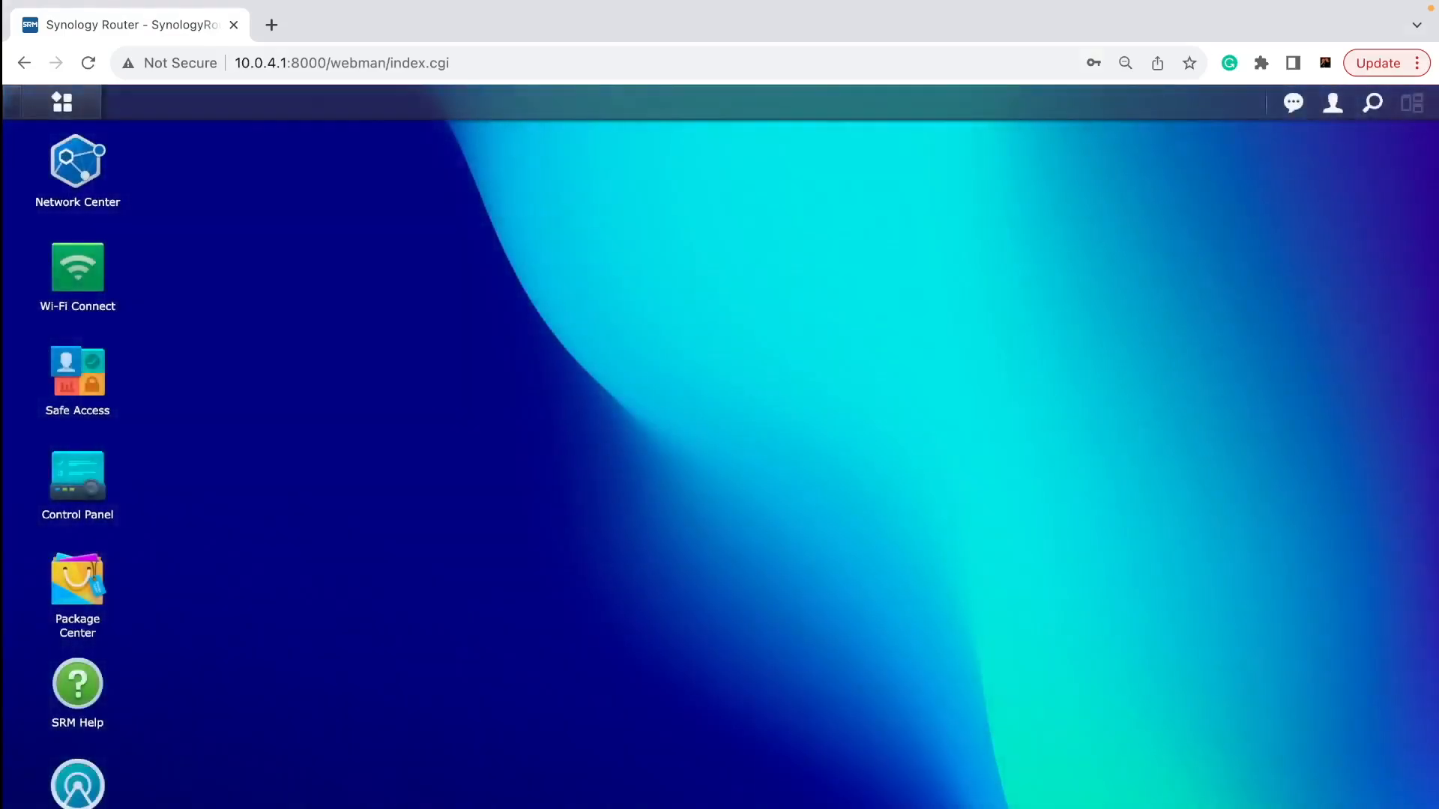
Step: Launch Network Center from the SRM desktop
click(1091, 62)
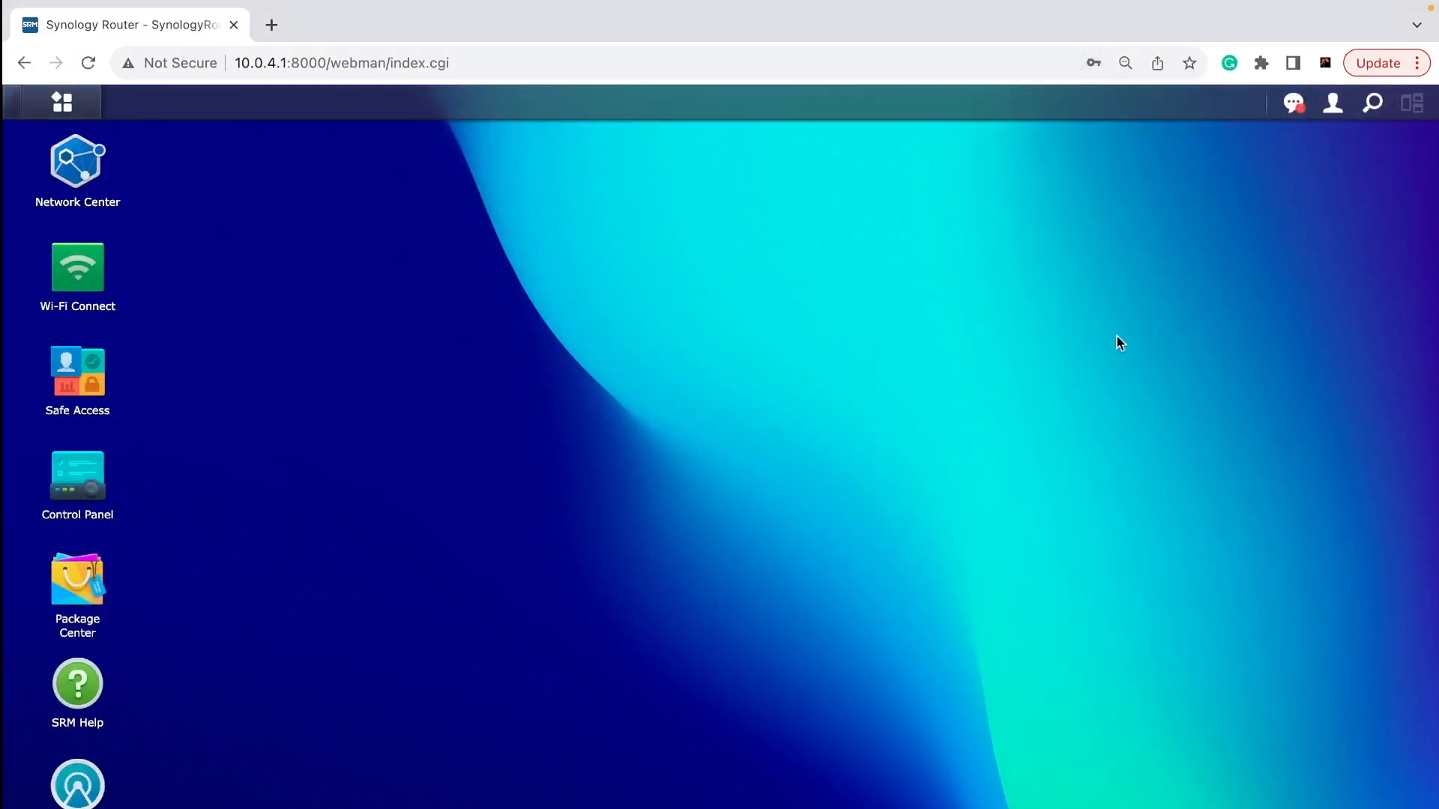
mouse_move(101, 193)
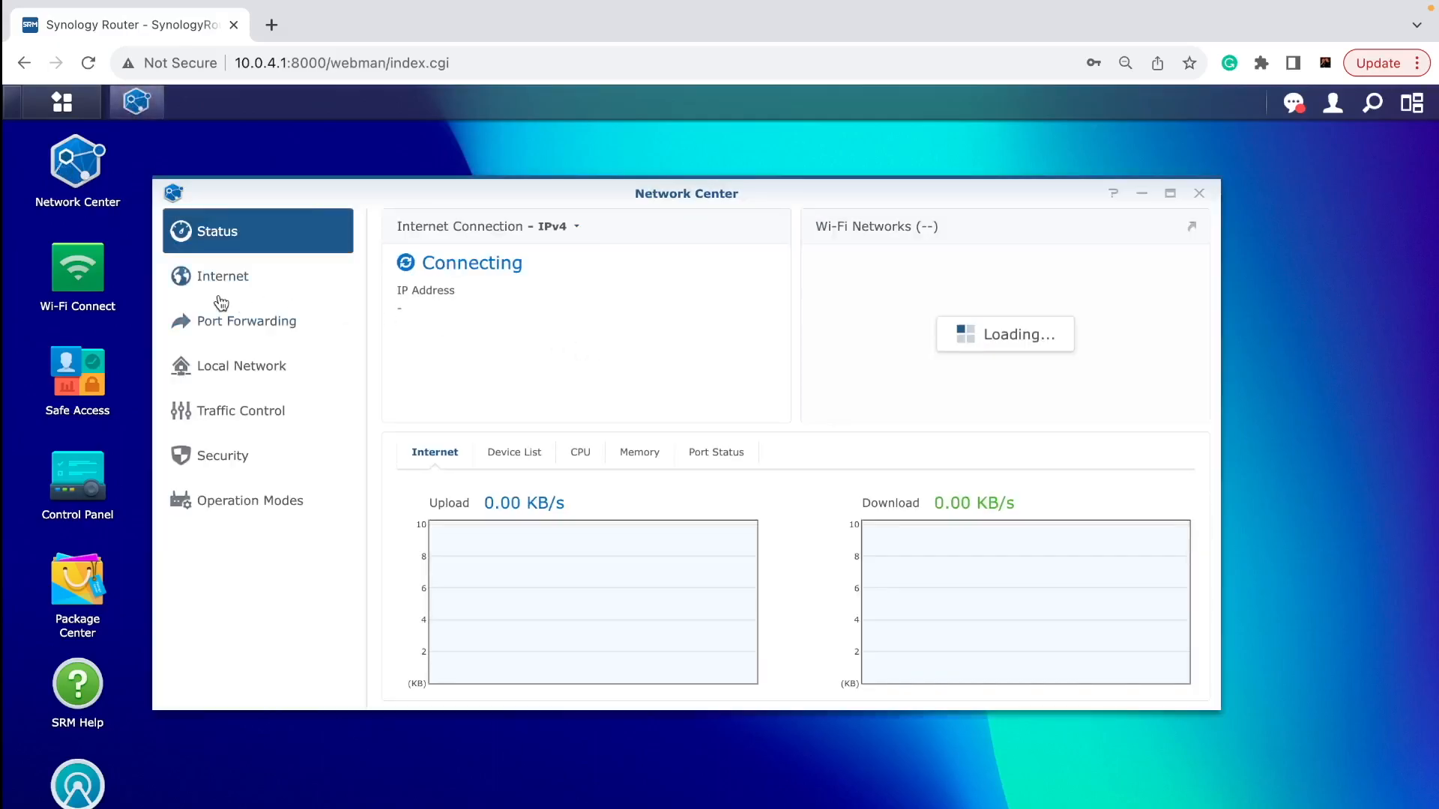
mouse_move(234, 285)
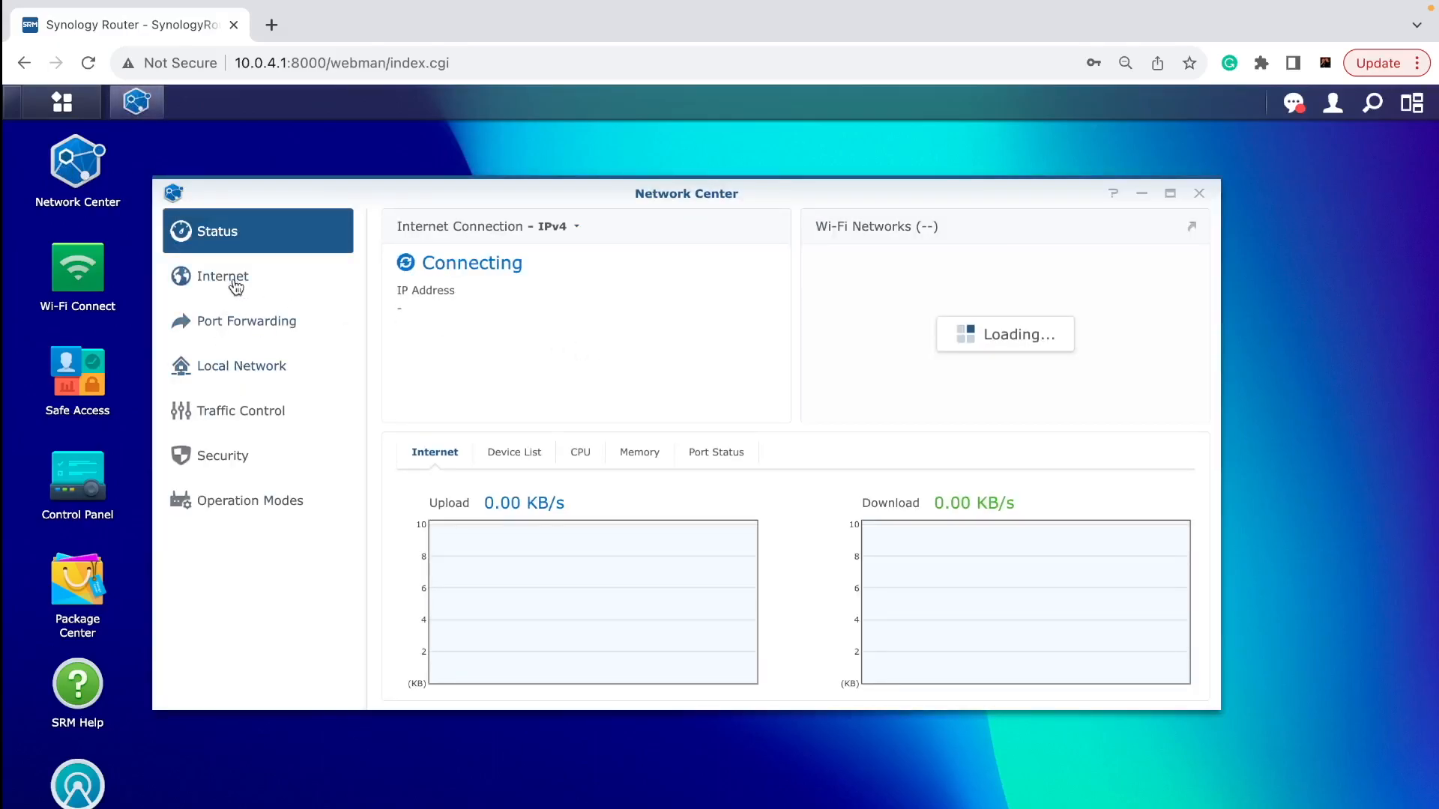
Step: Show the Local Network list with Primary, Guest and IOT networks
click(241, 364)
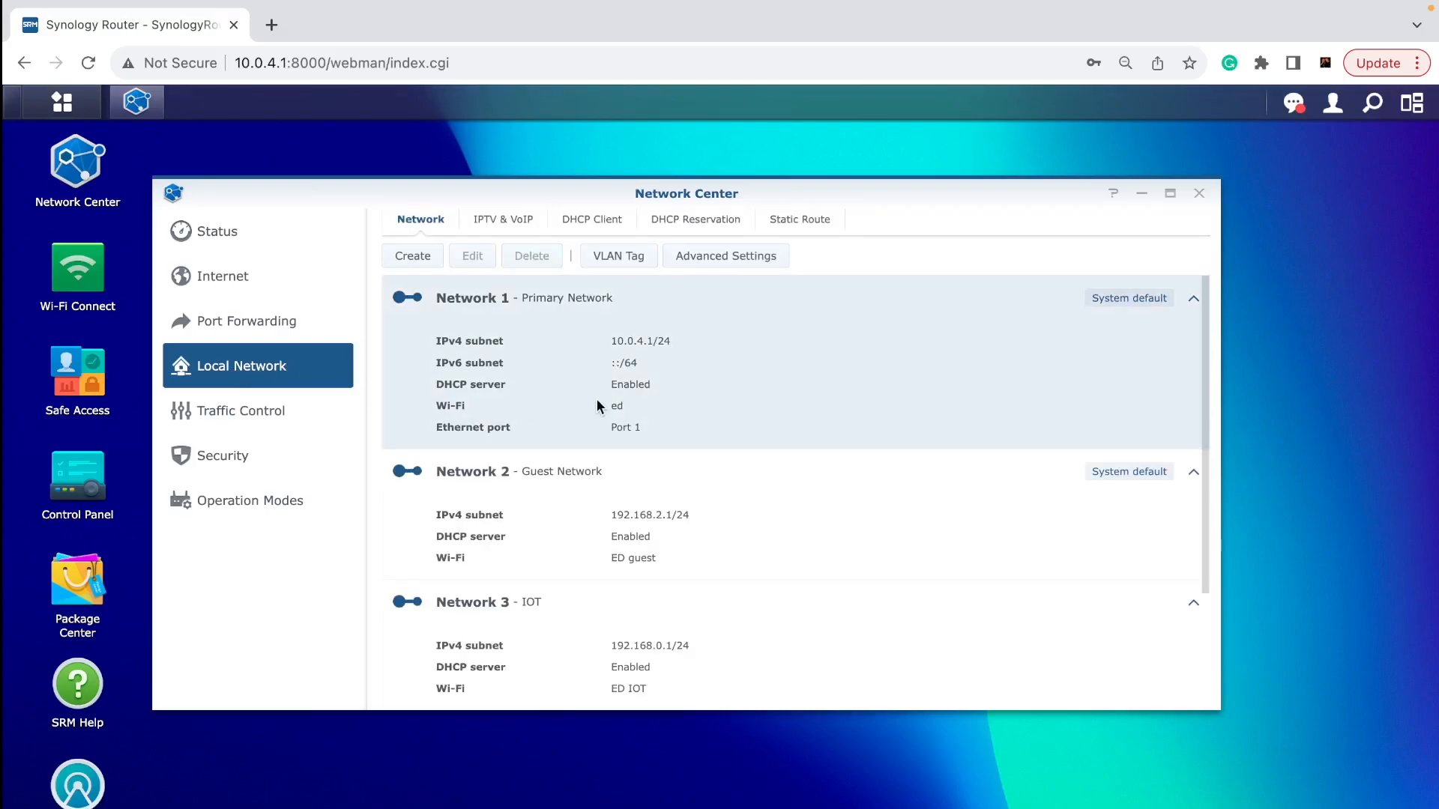
mouse_move(560, 352)
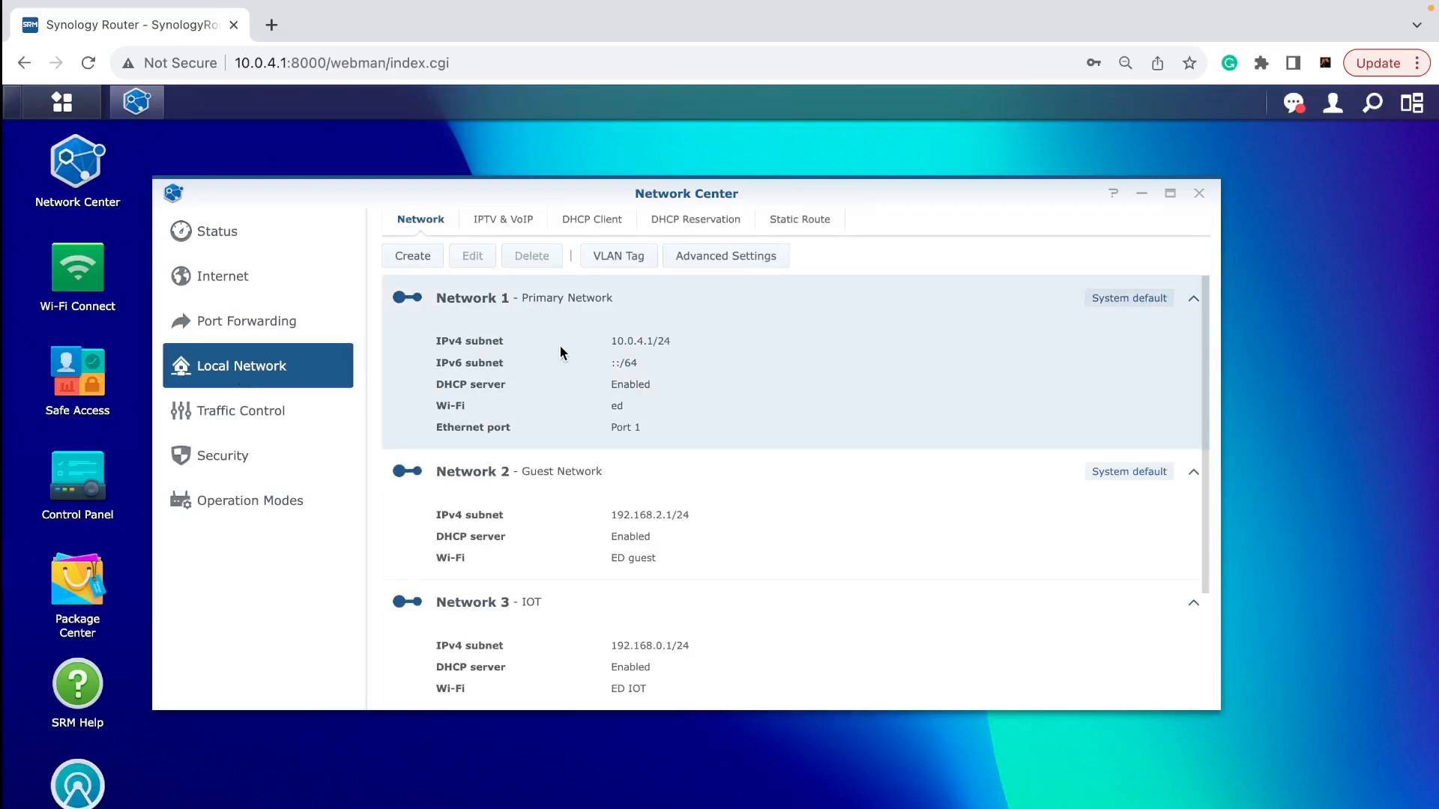
mouse_move(571, 364)
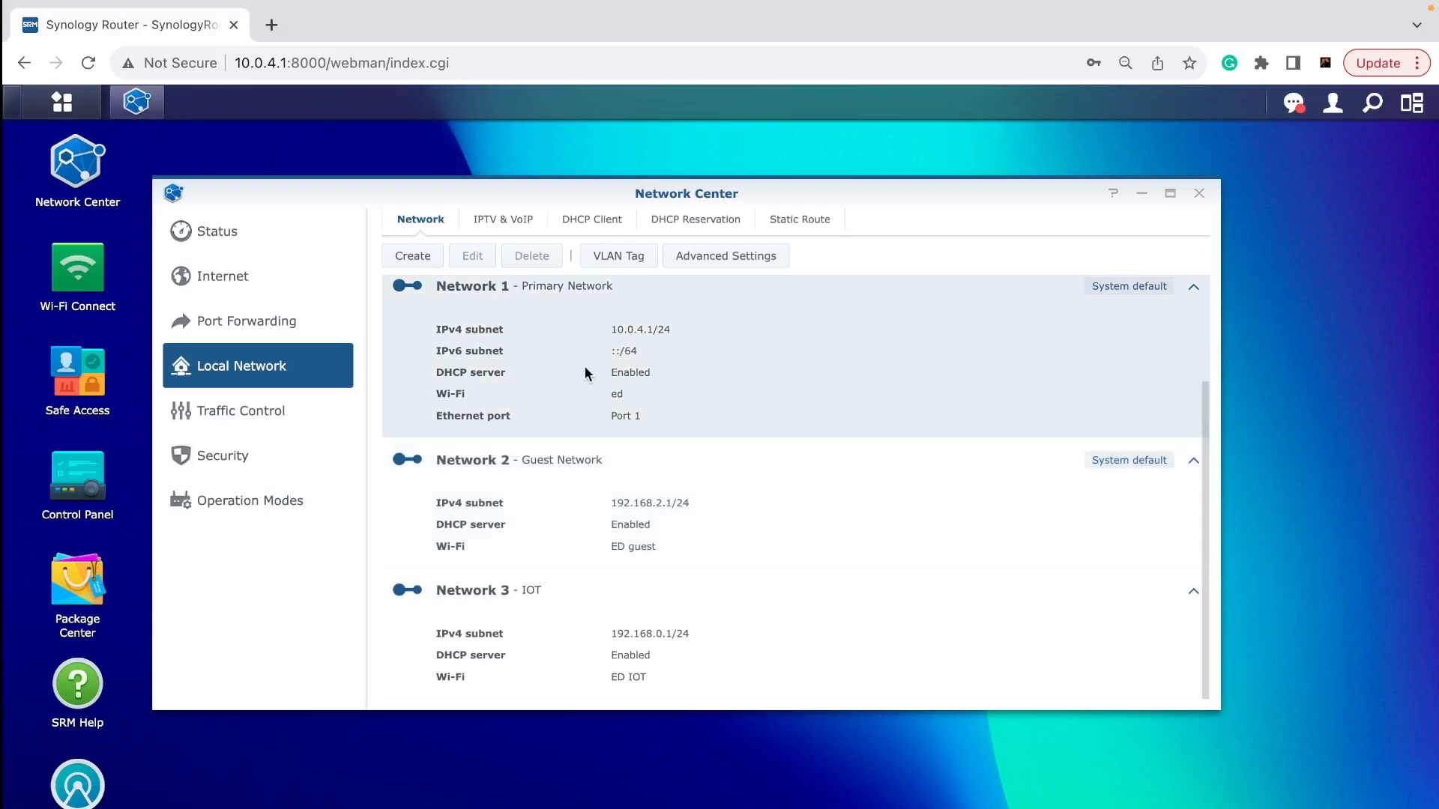
mouse_move(593, 471)
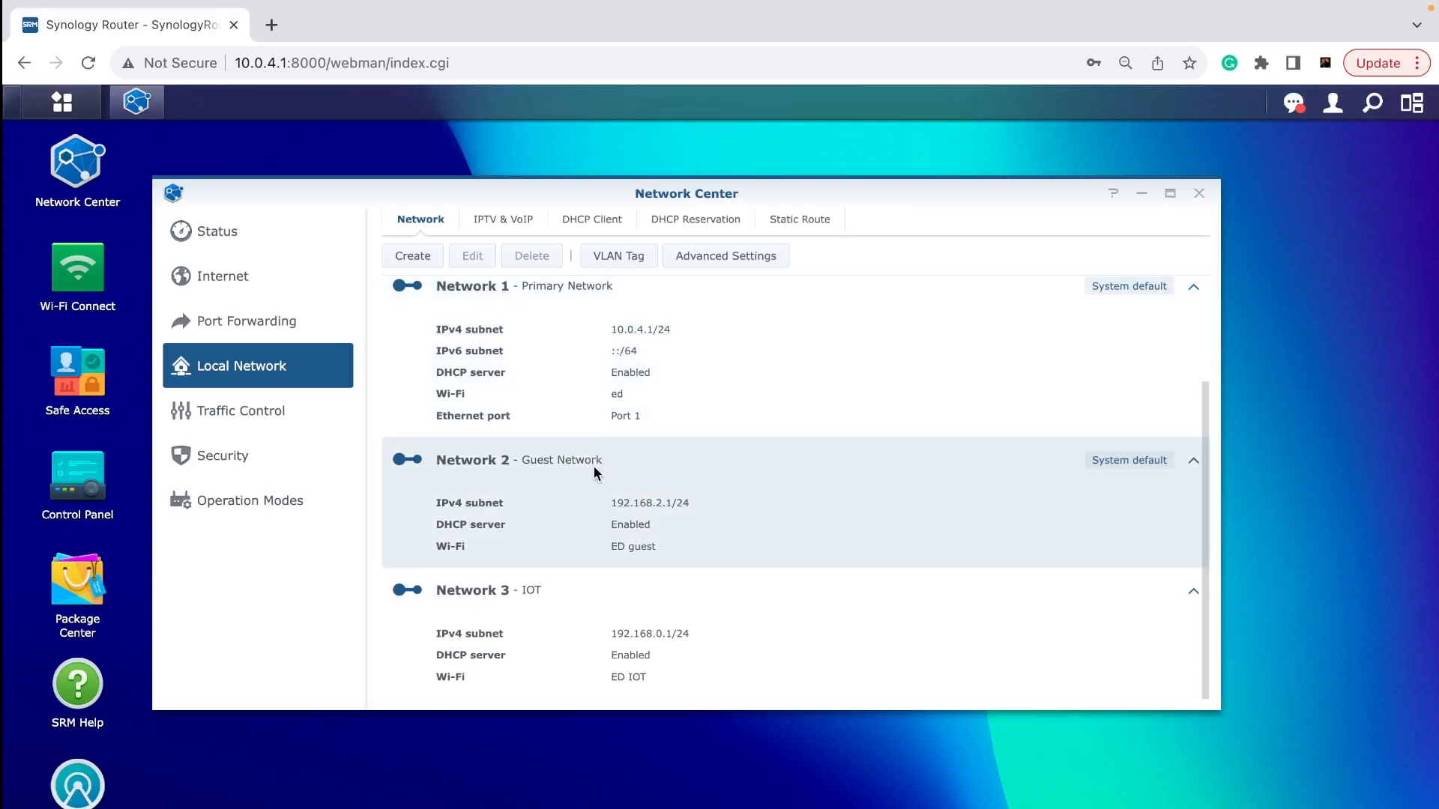
mouse_move(603, 647)
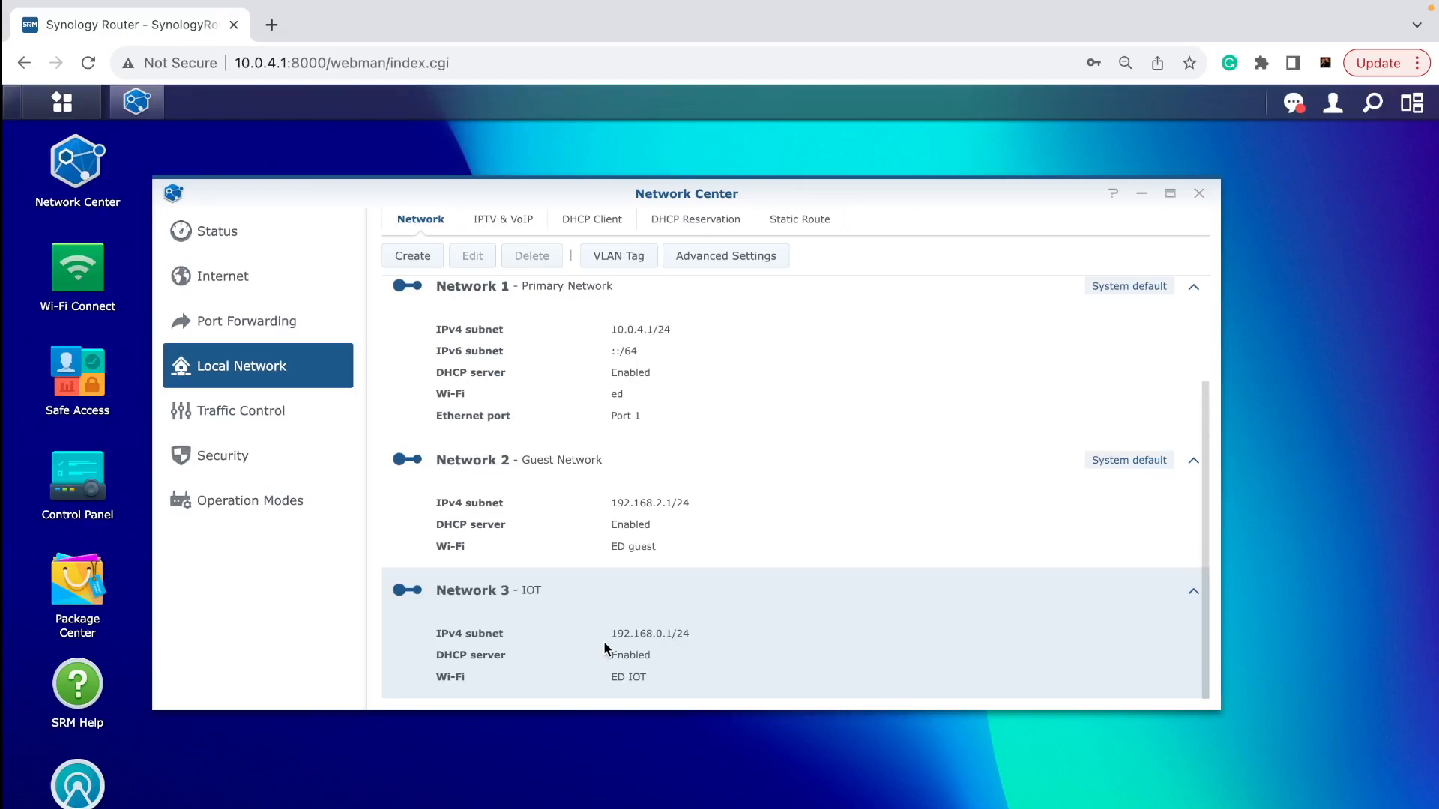
mouse_move(654, 630)
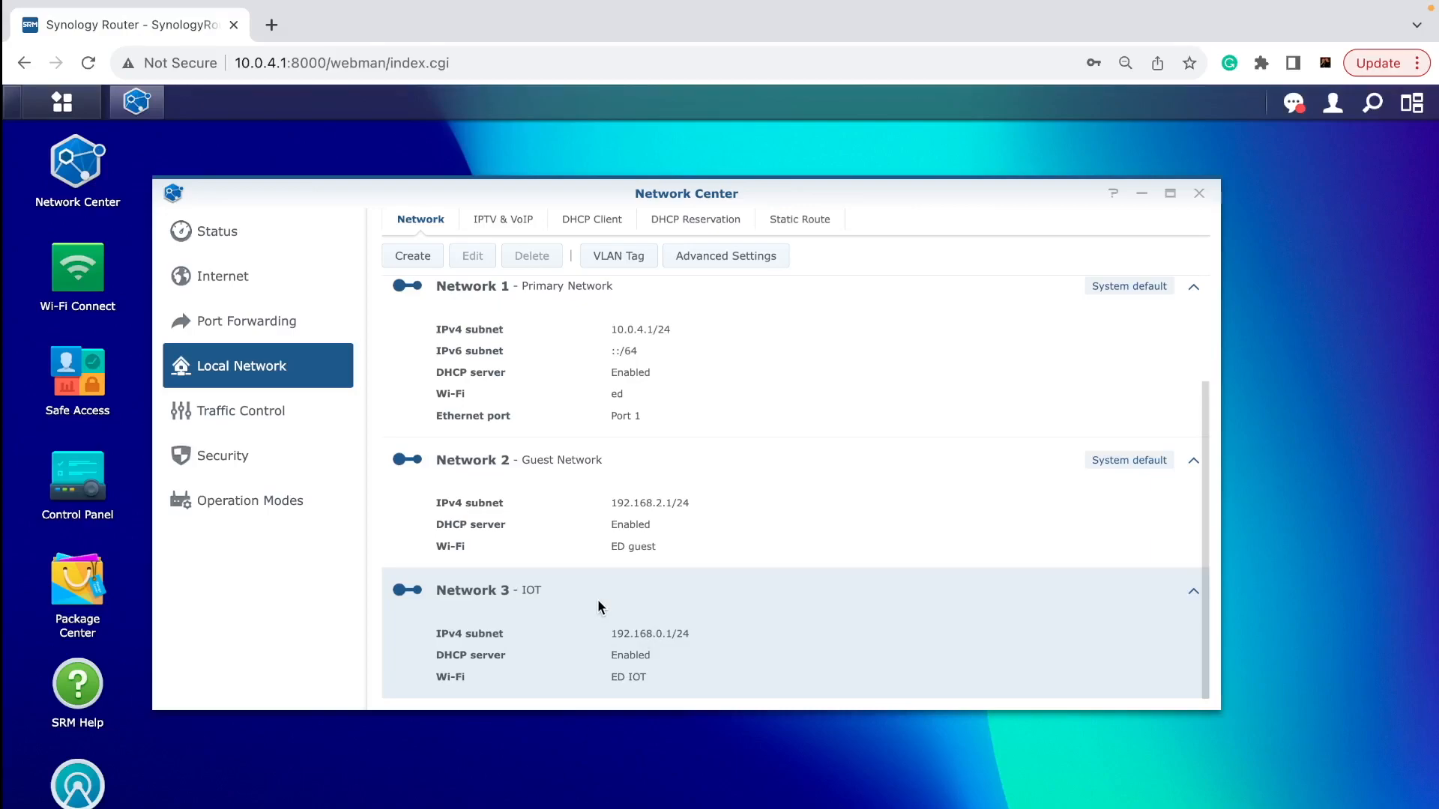
mouse_move(552, 629)
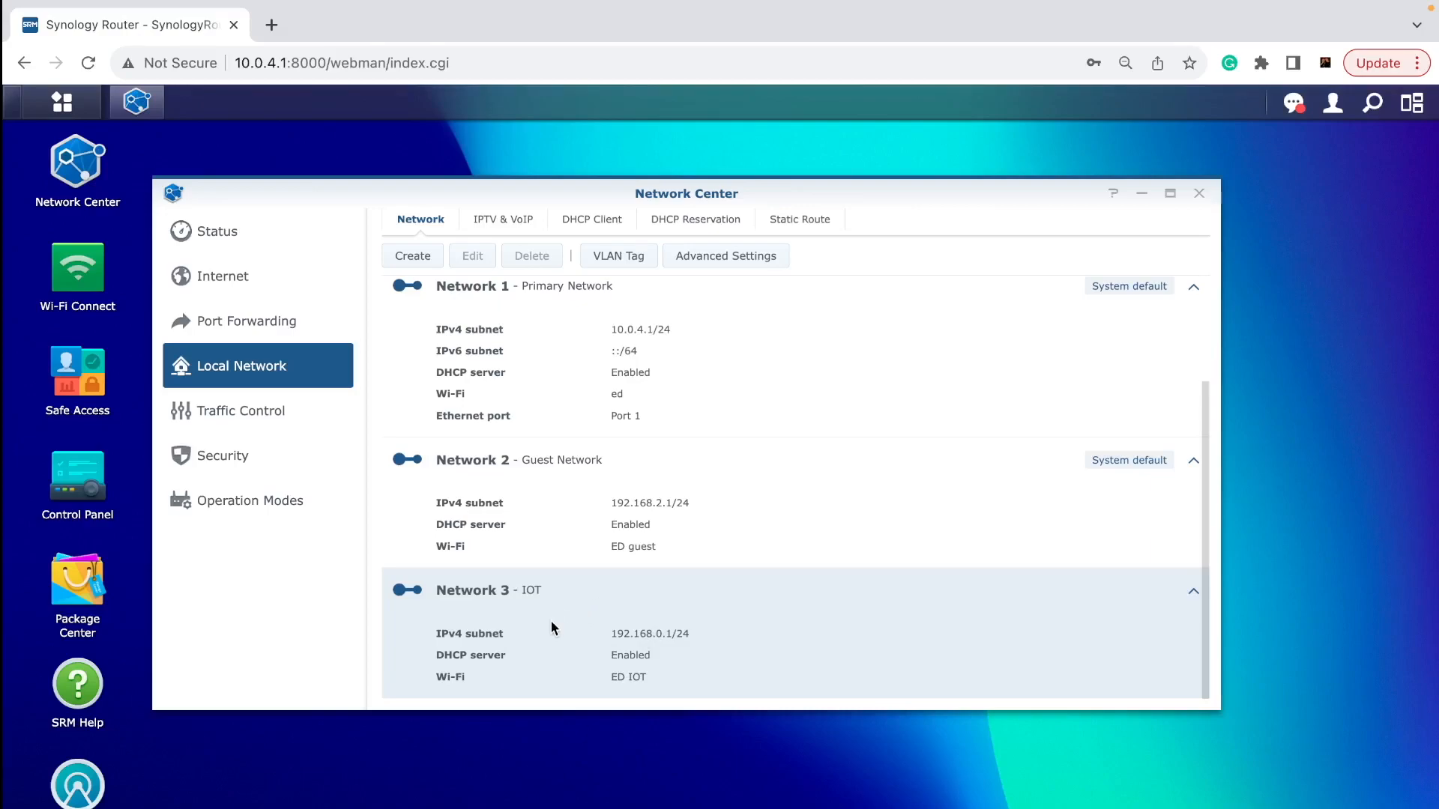
mouse_move(720, 595)
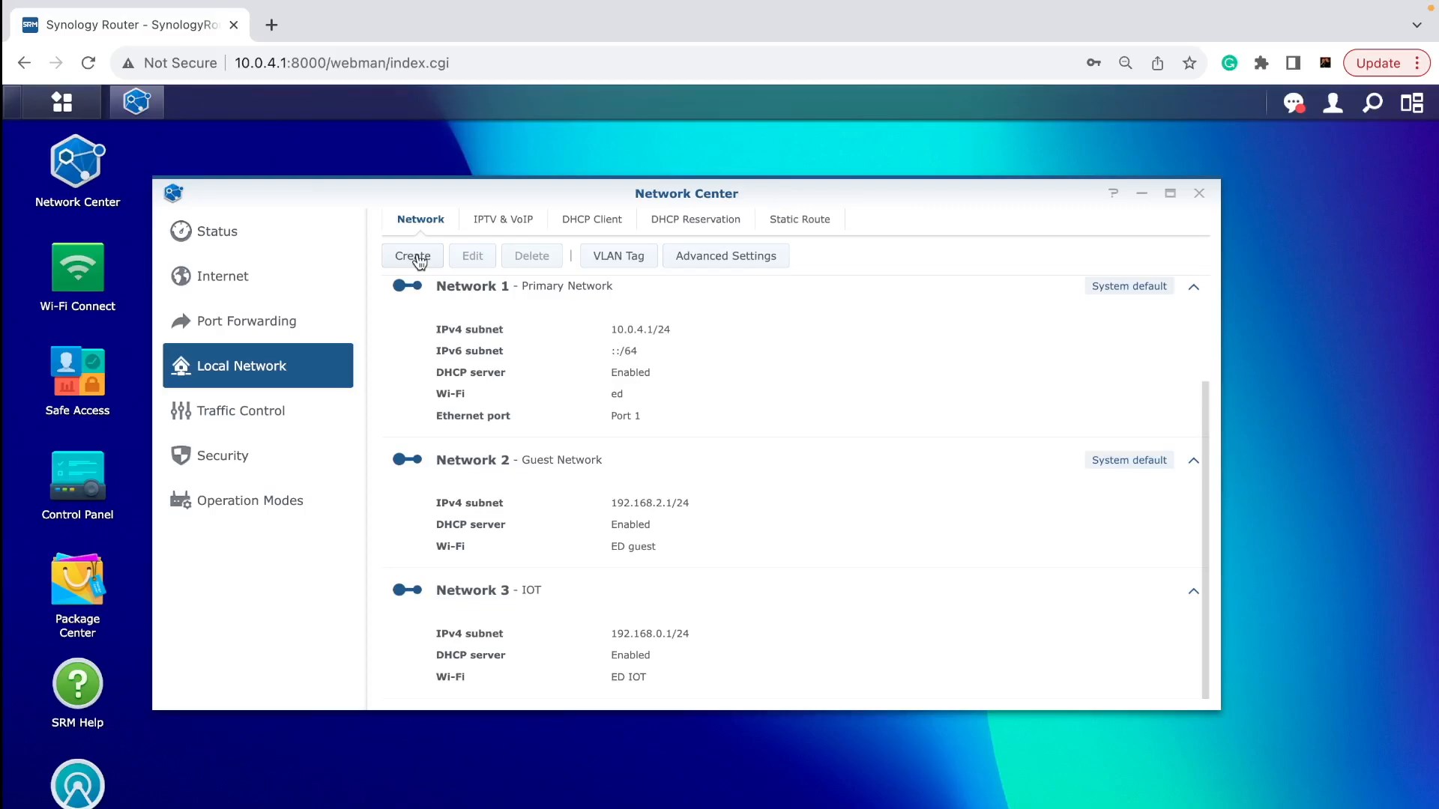
Step: Create a network named 'midtier' at 192.168.3.1/24 with VLAN ID 20
click(412, 254)
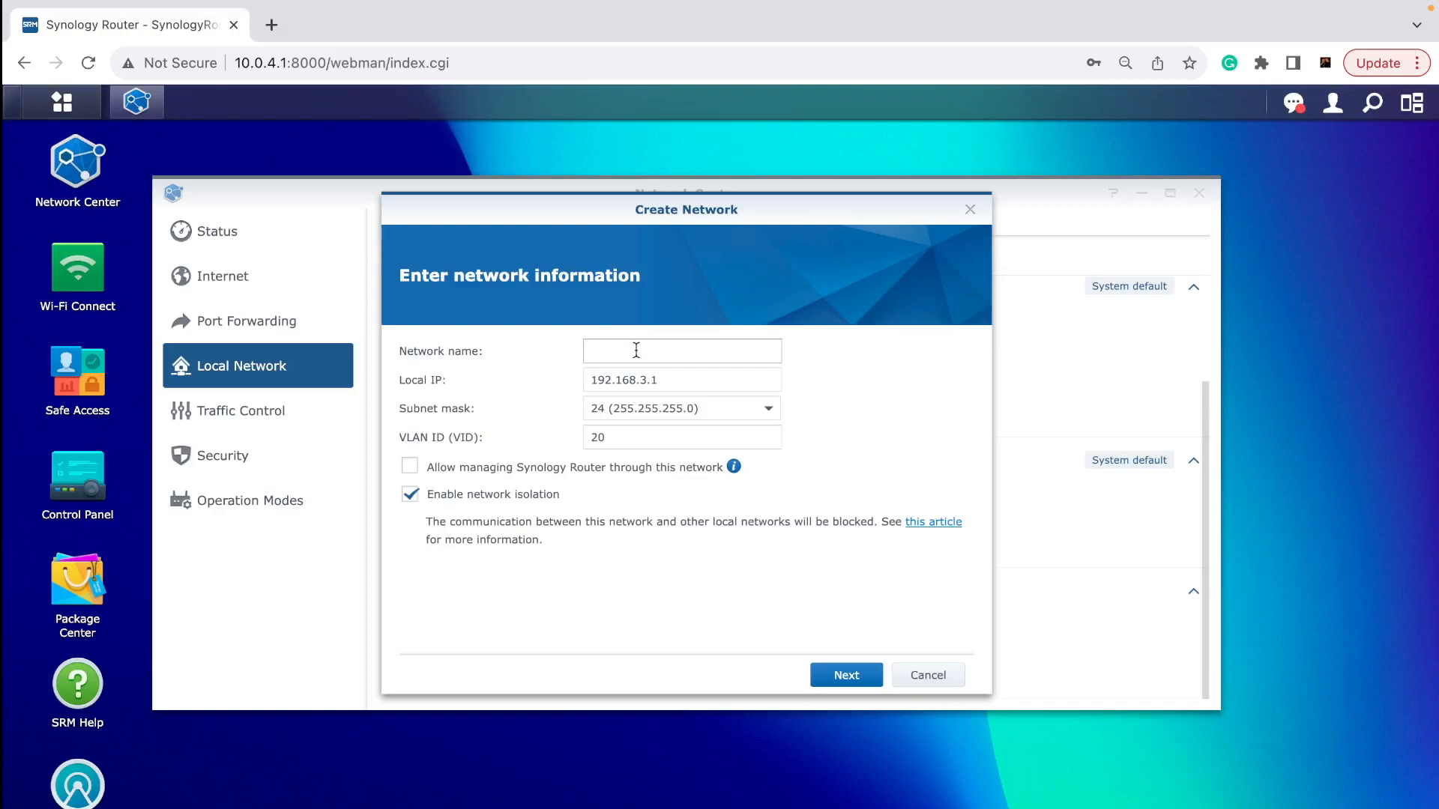
text(midtier)
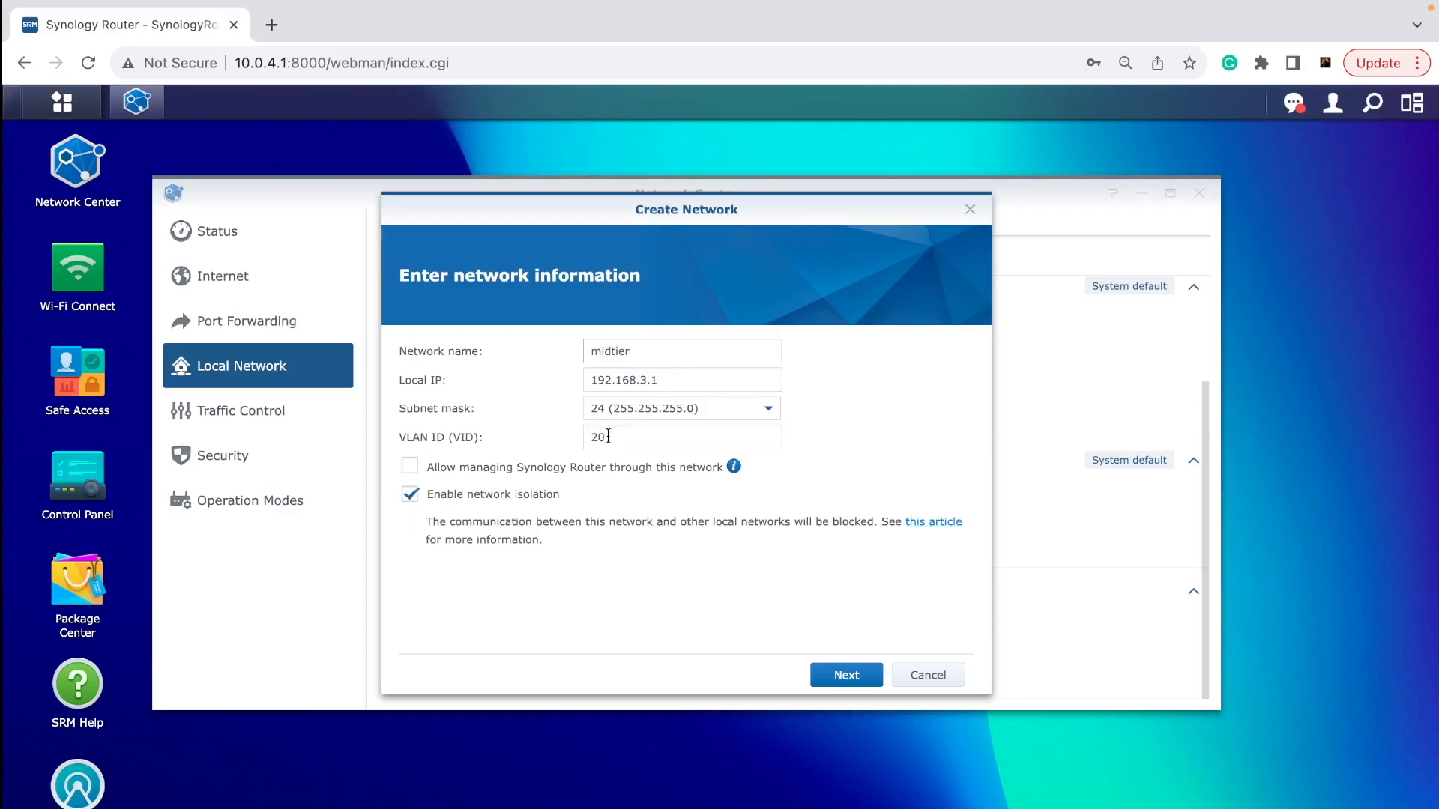
mouse_move(642, 437)
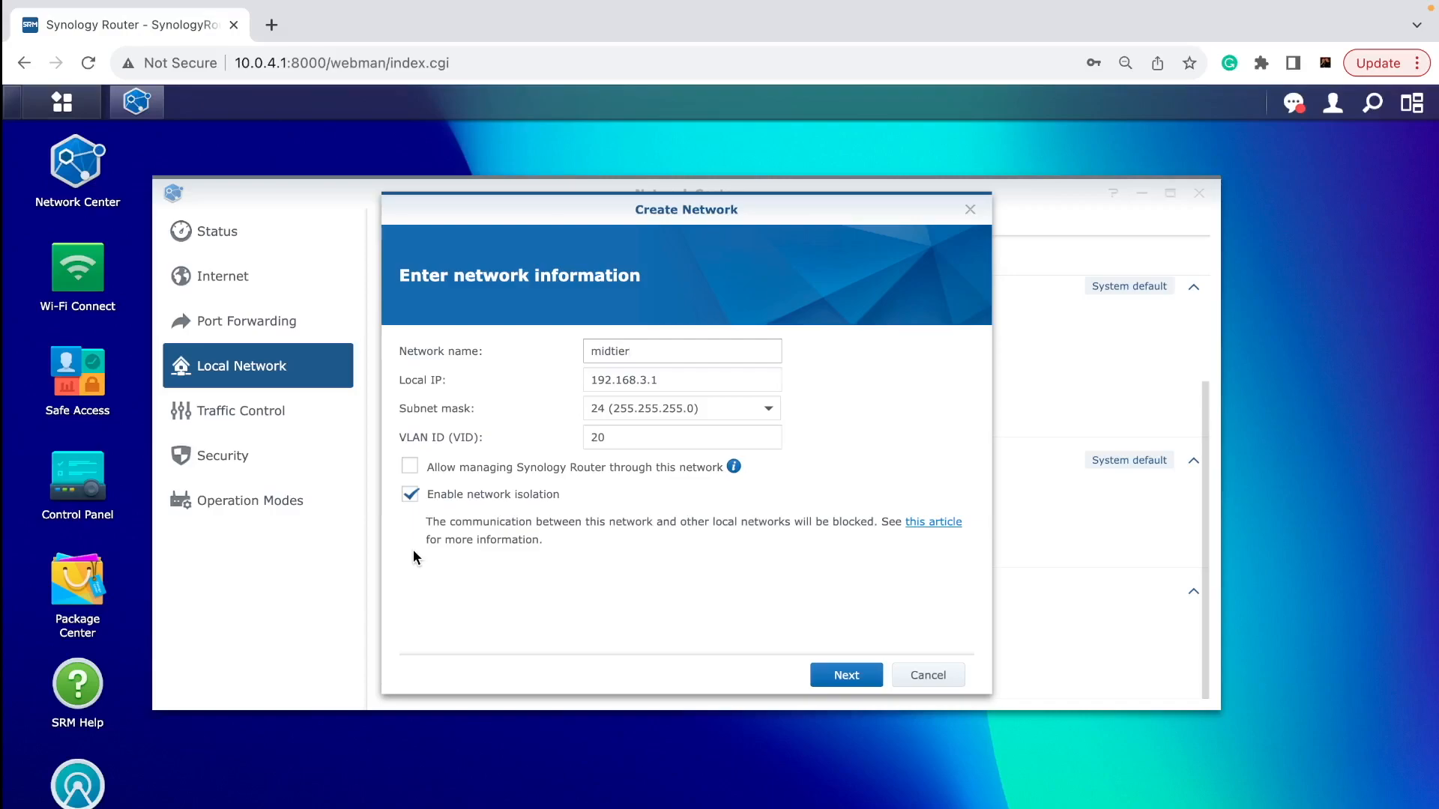
Step: Leave network isolation enabled for midtier and continue to Wi-Fi creation
click(409, 494)
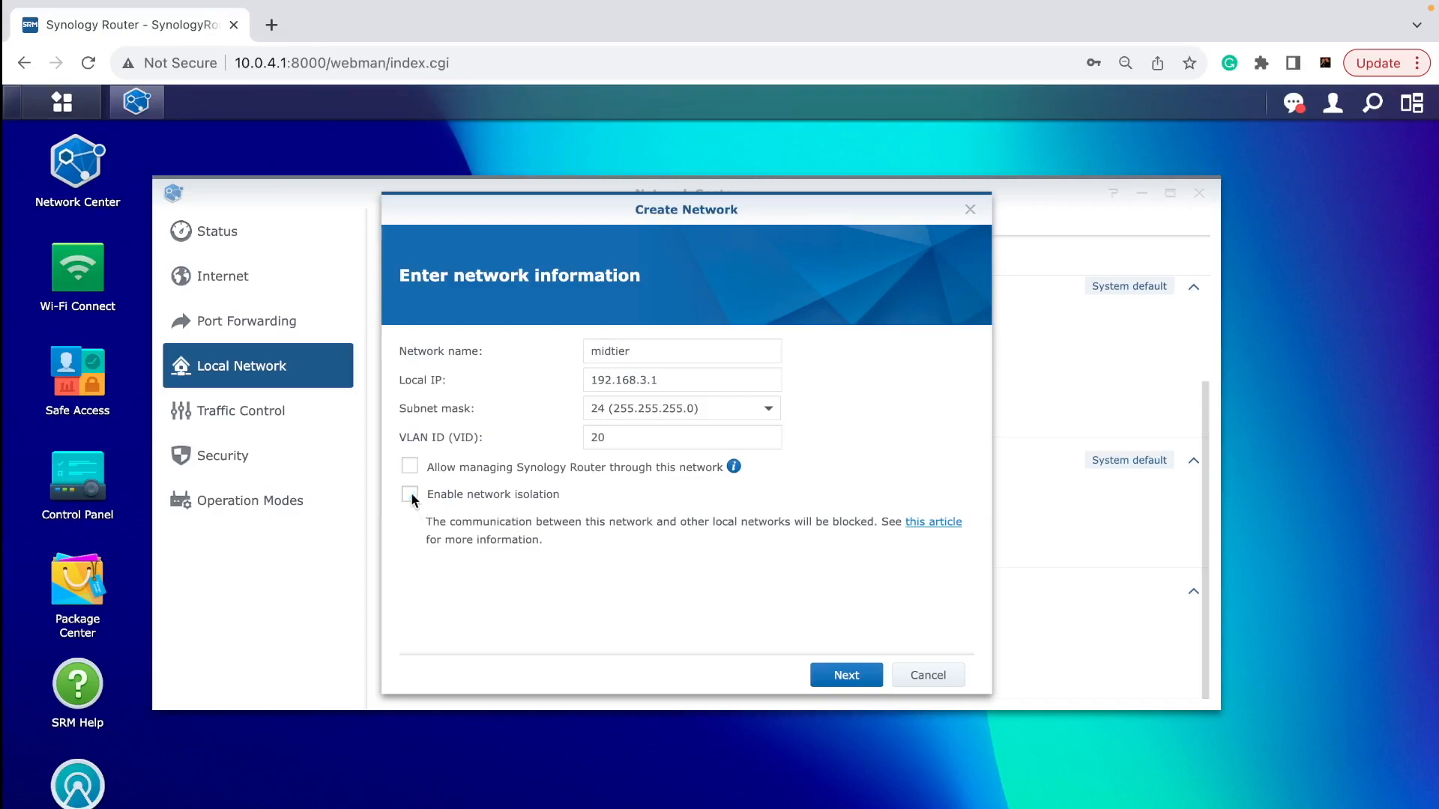
click(409, 493)
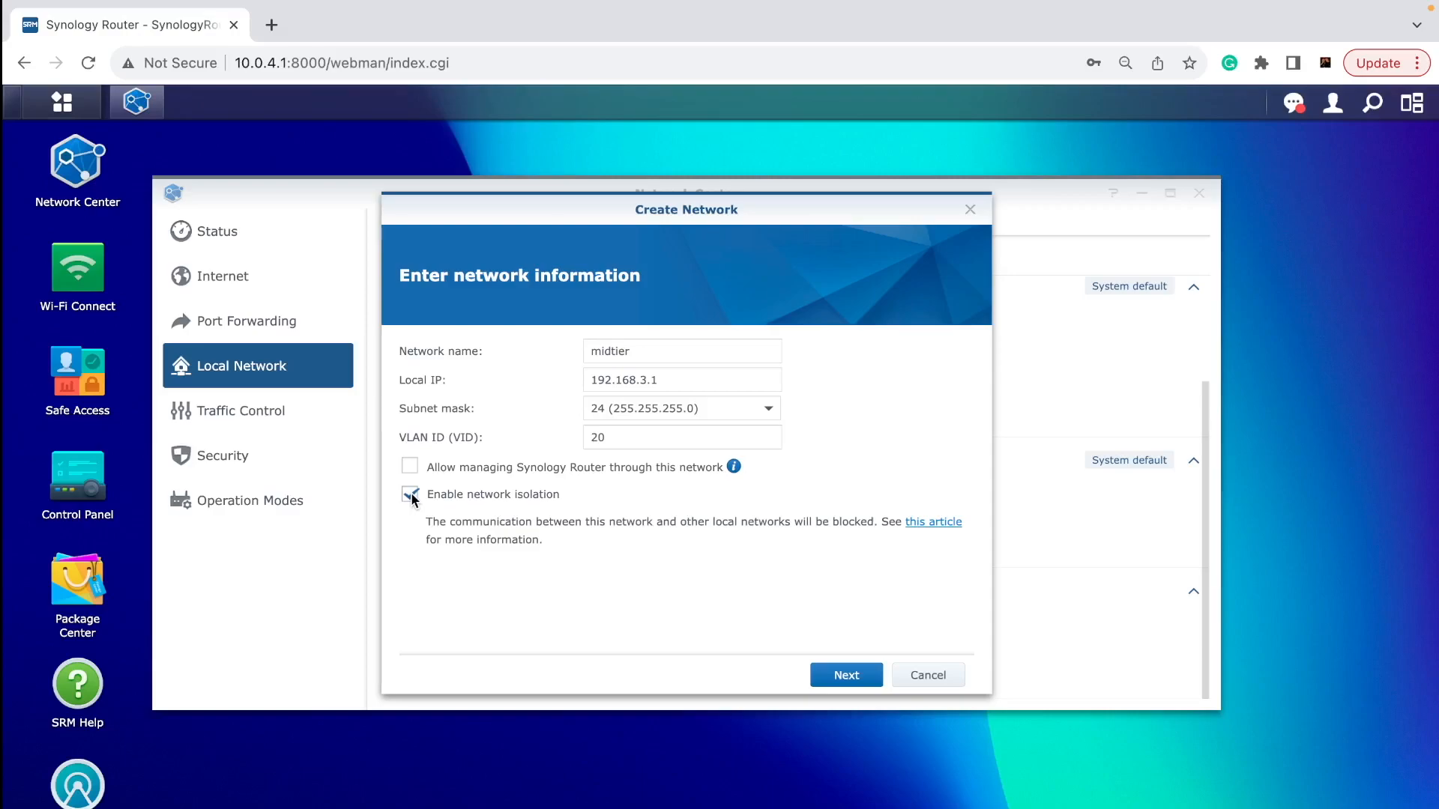
click(845, 675)
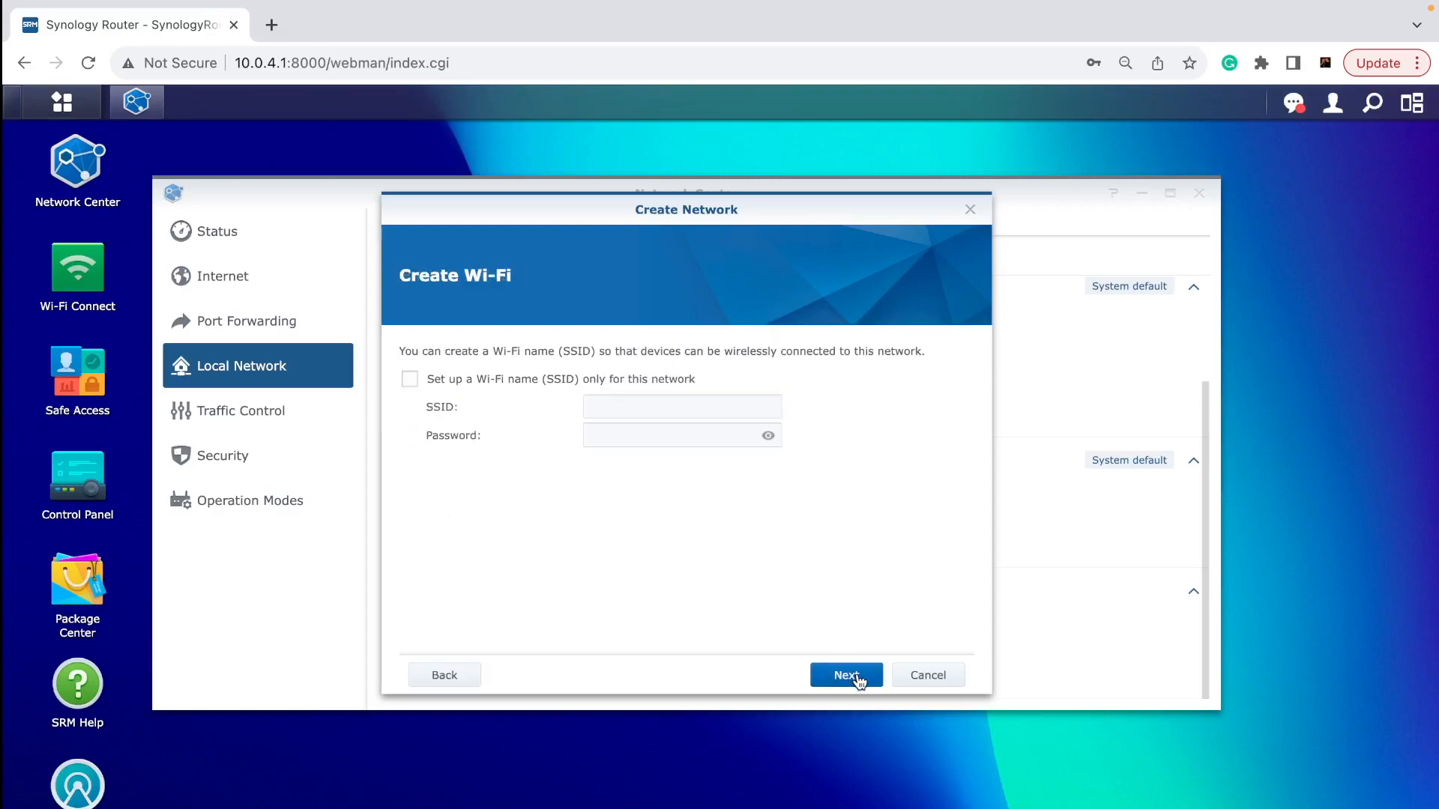
mouse_move(412, 383)
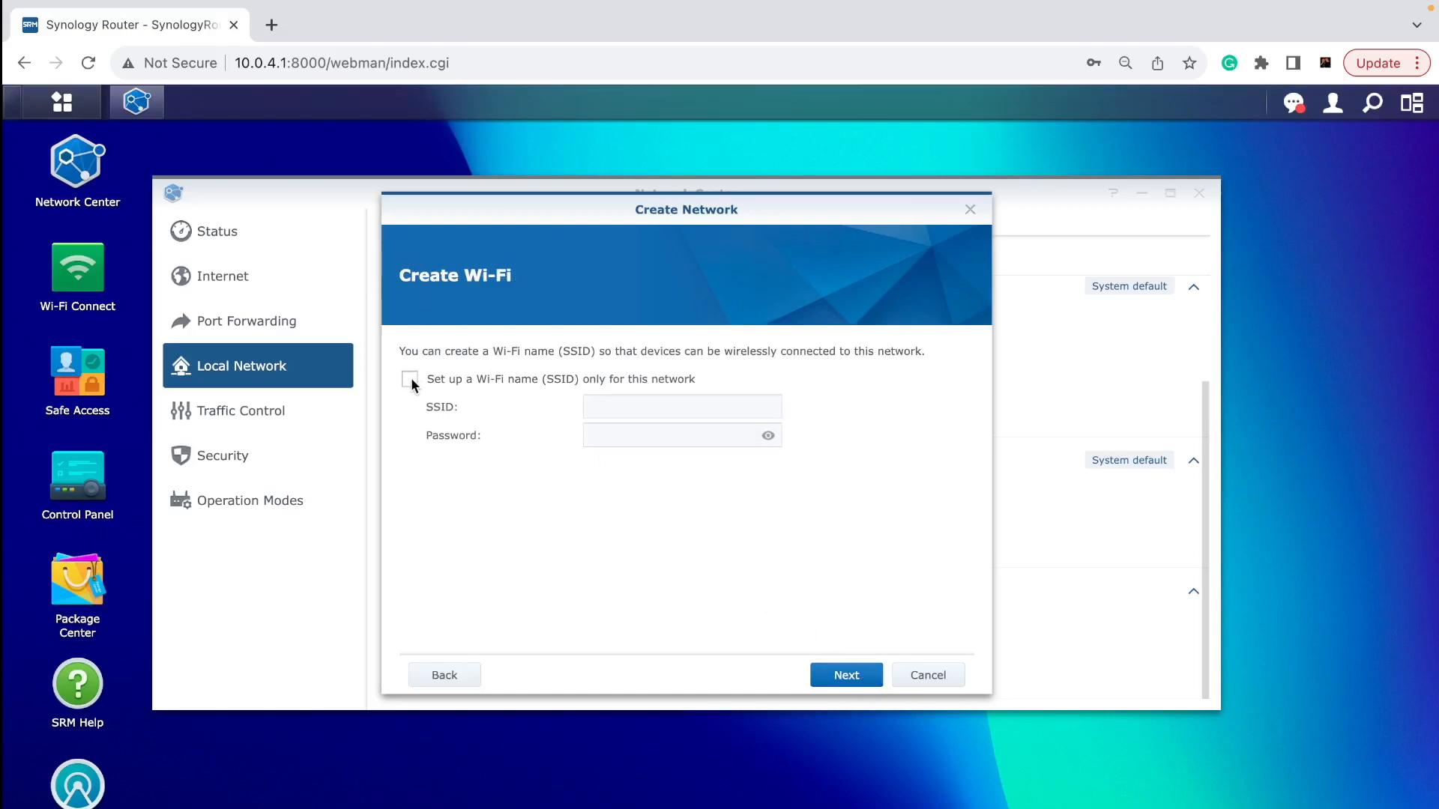
Step: Add a dedicated password-protected SSID 'tiermid' for midtier and proceed to Summary
click(410, 380)
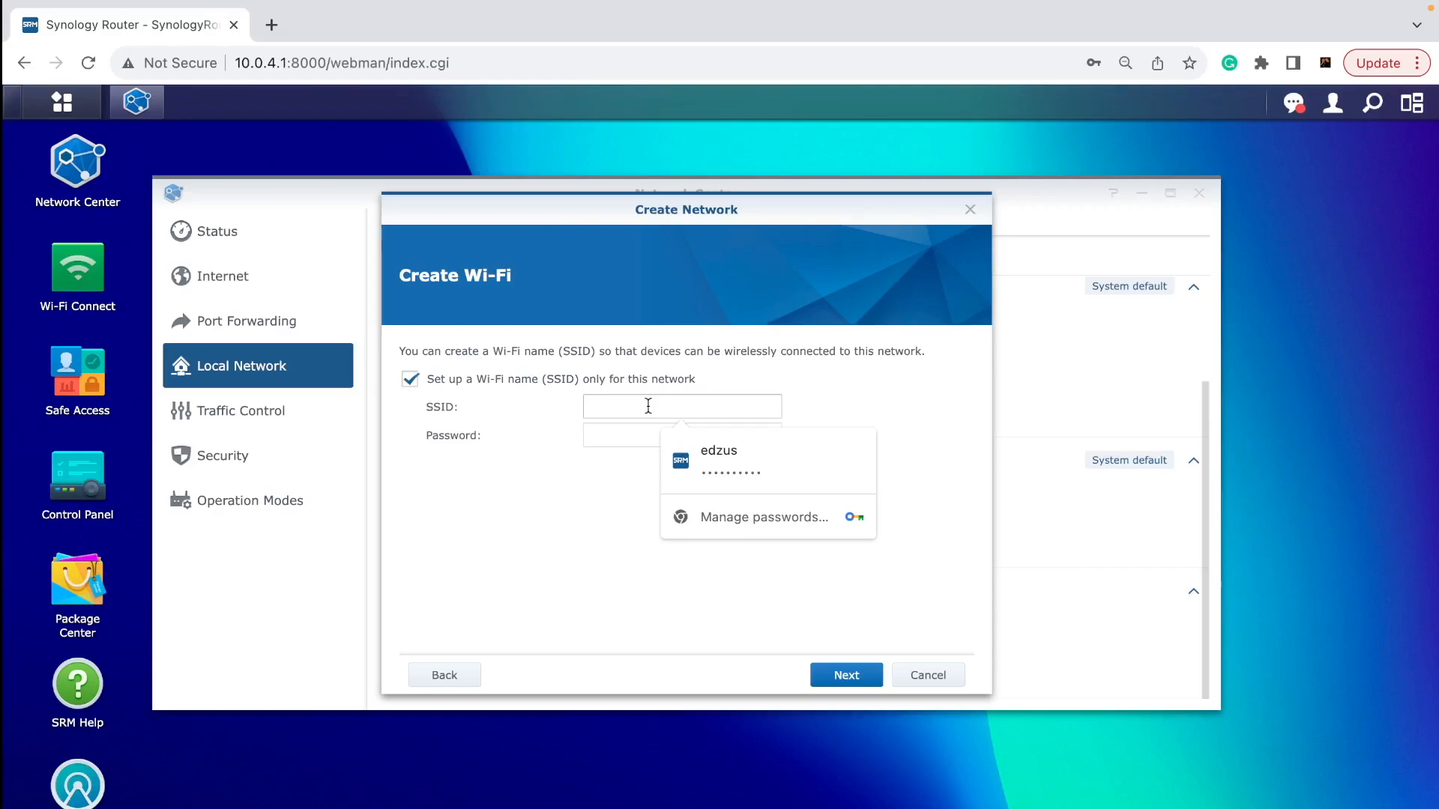
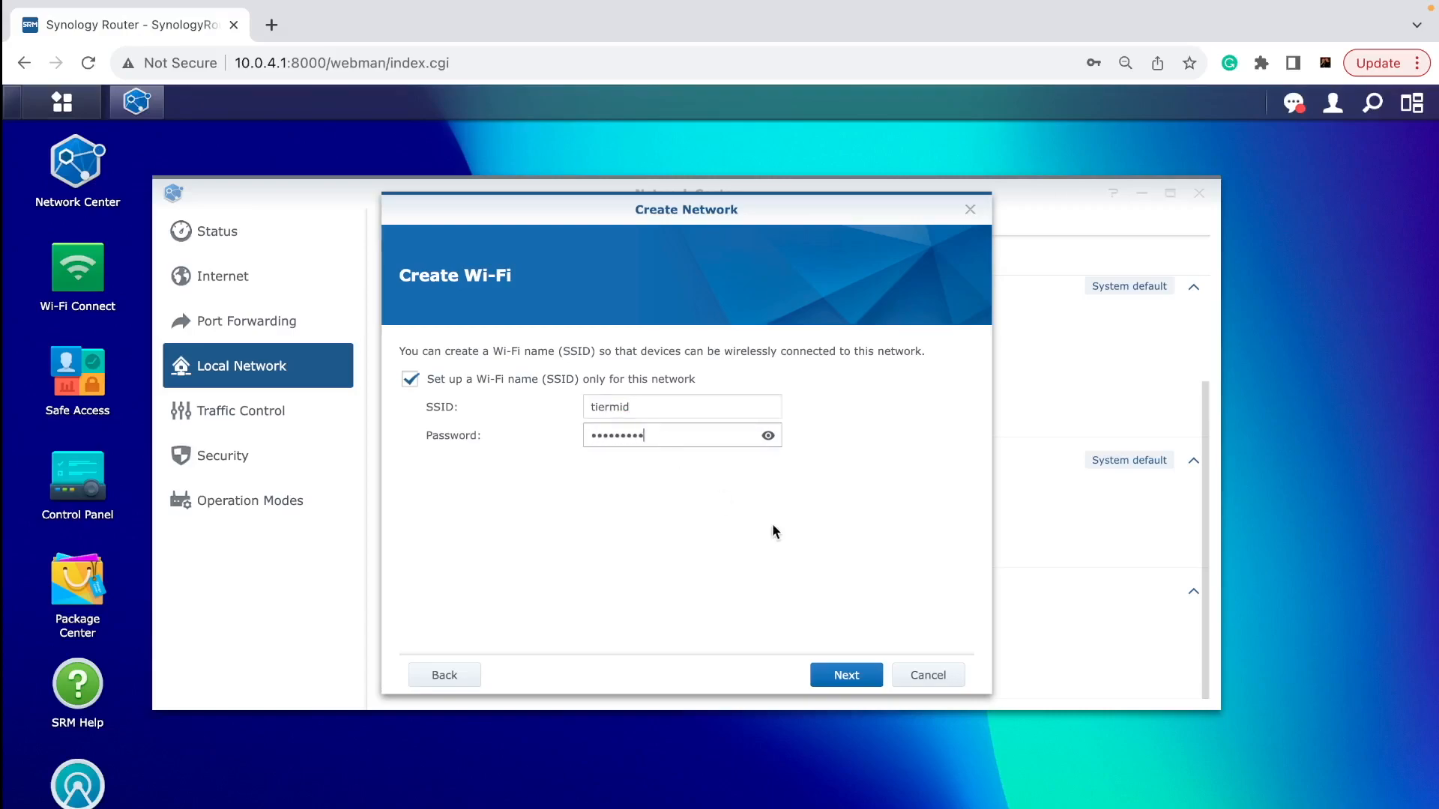
click(845, 674)
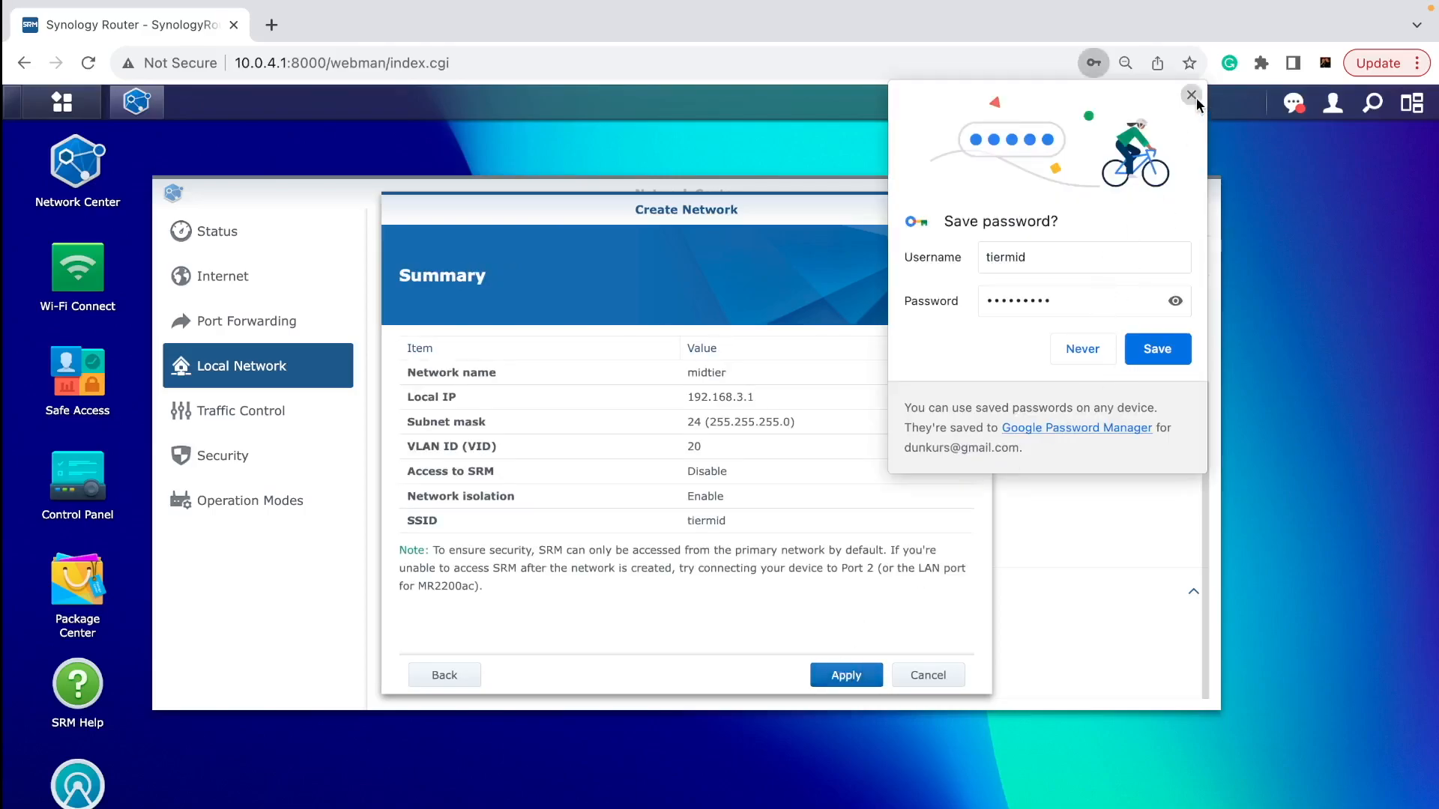
Step: Decline Chrome's password save and apply the midtier network settings
click(1190, 95)
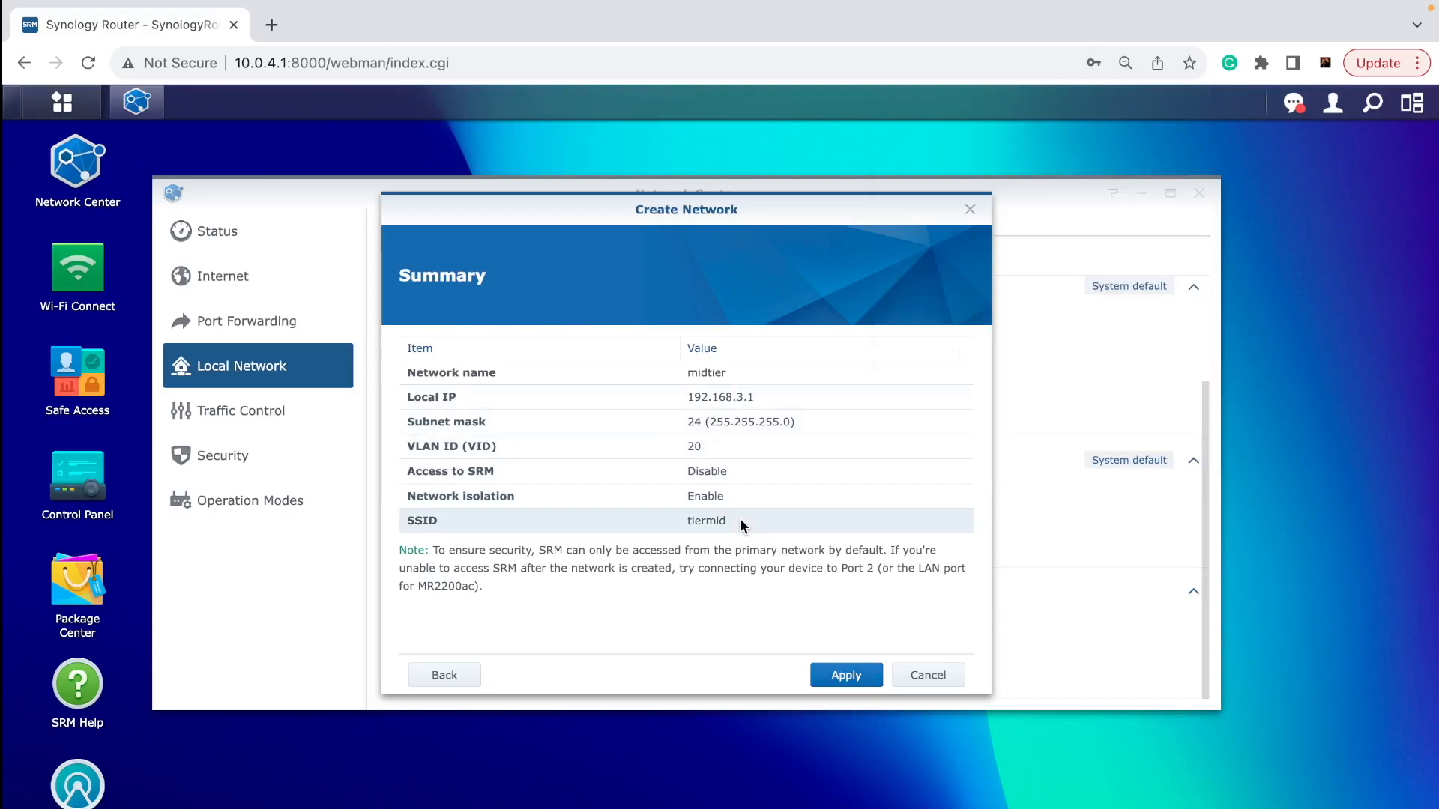
click(845, 674)
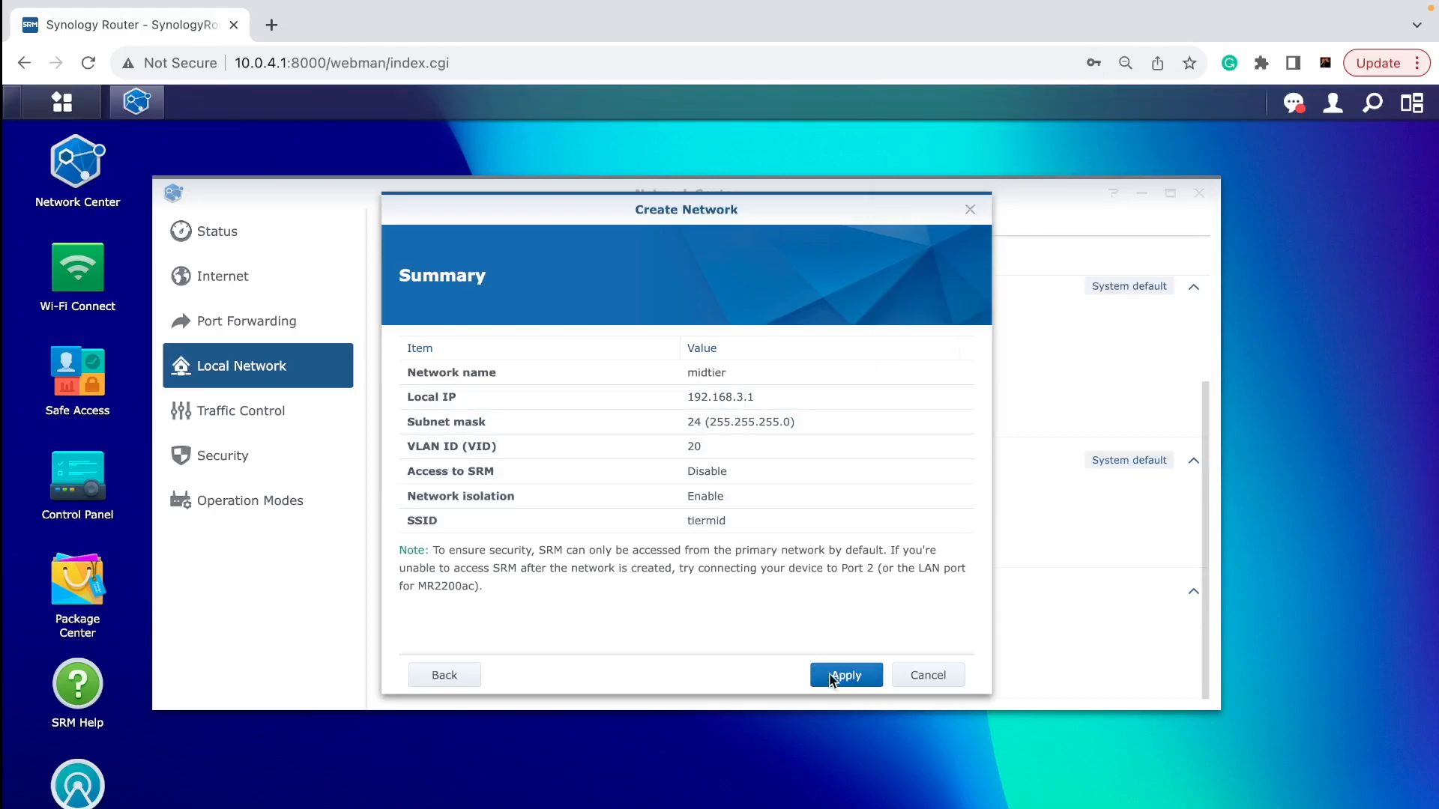
click(843, 674)
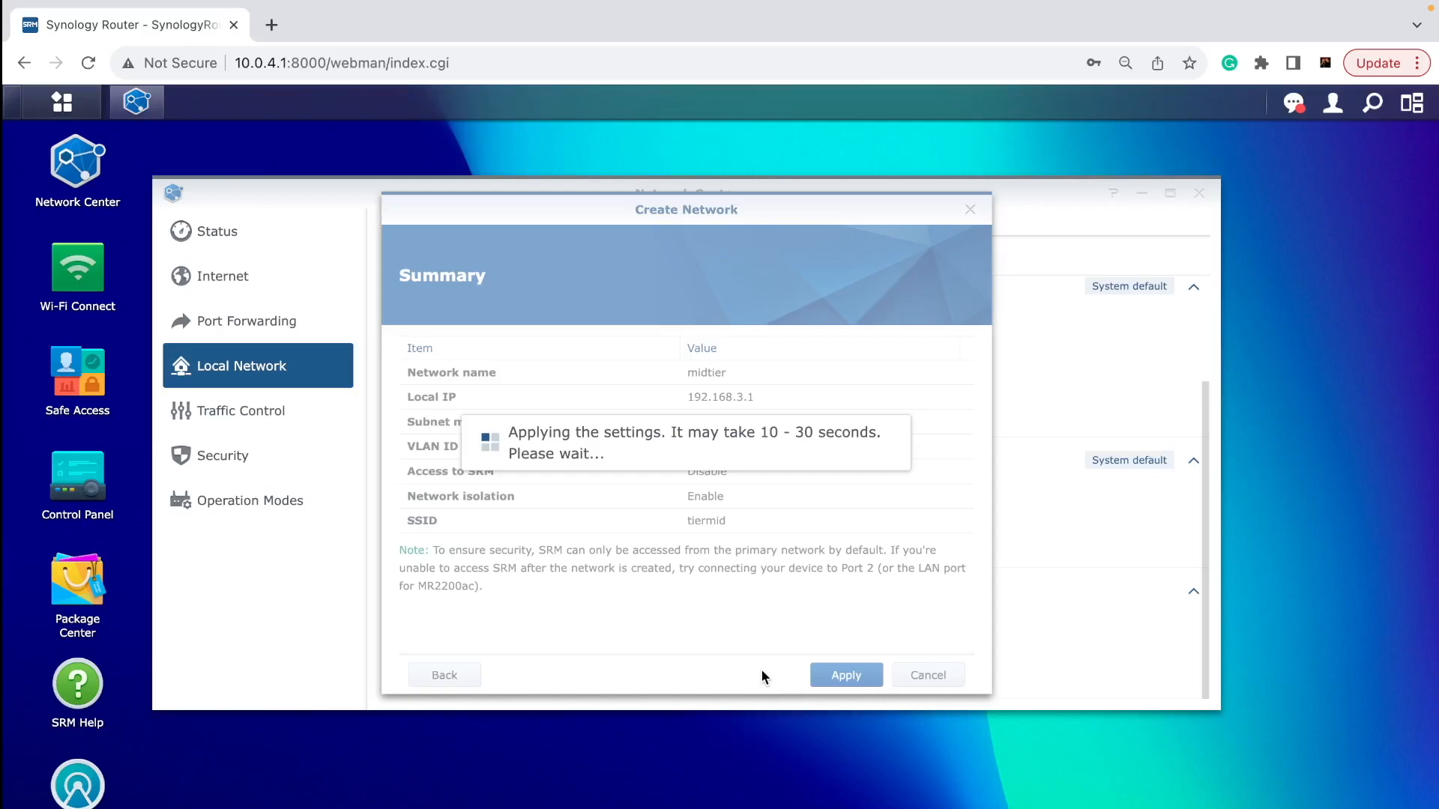
Step: Close the wizard and scroll to Network 4 - midtier with Wi-Fi tiermid
click(845, 674)
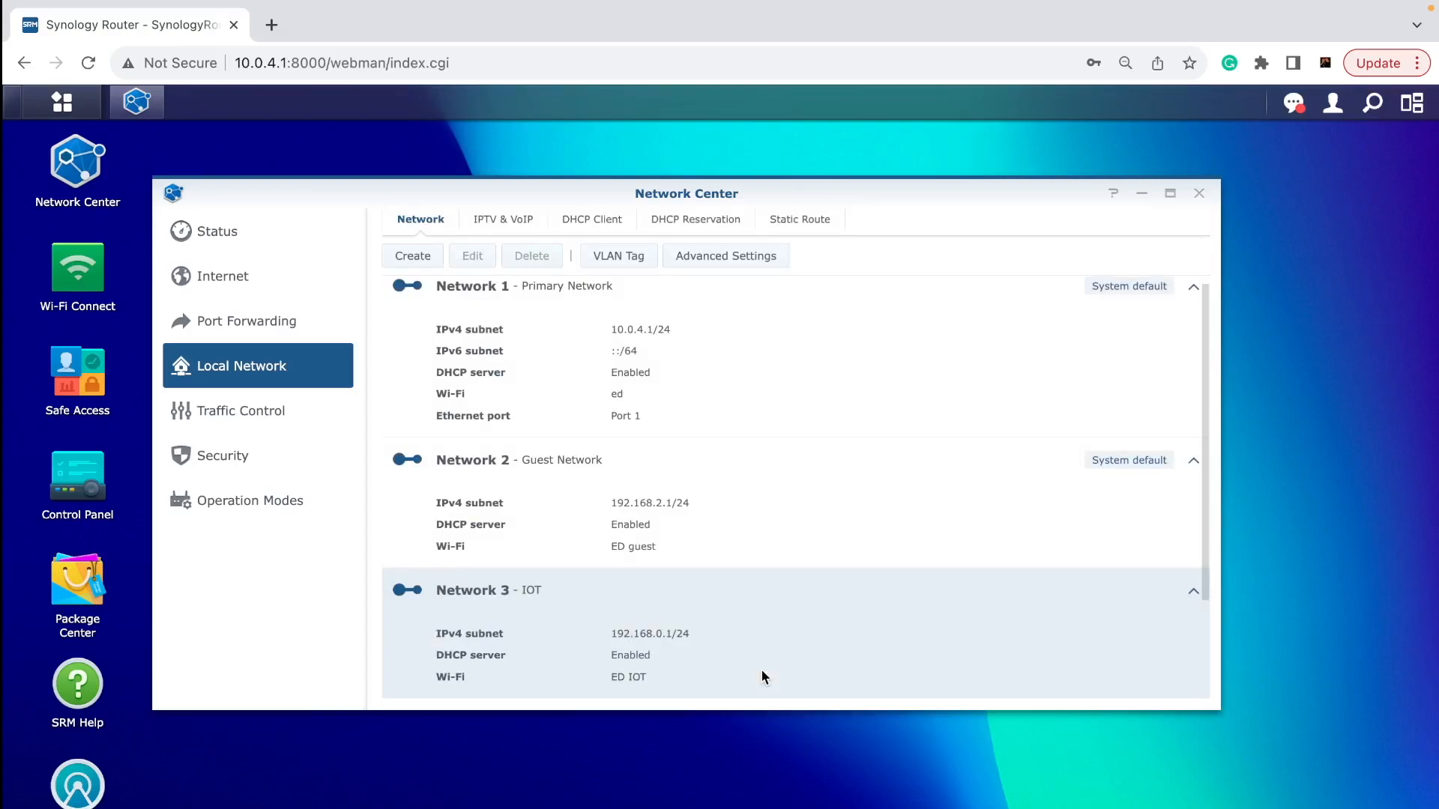
scroll(down, 3)
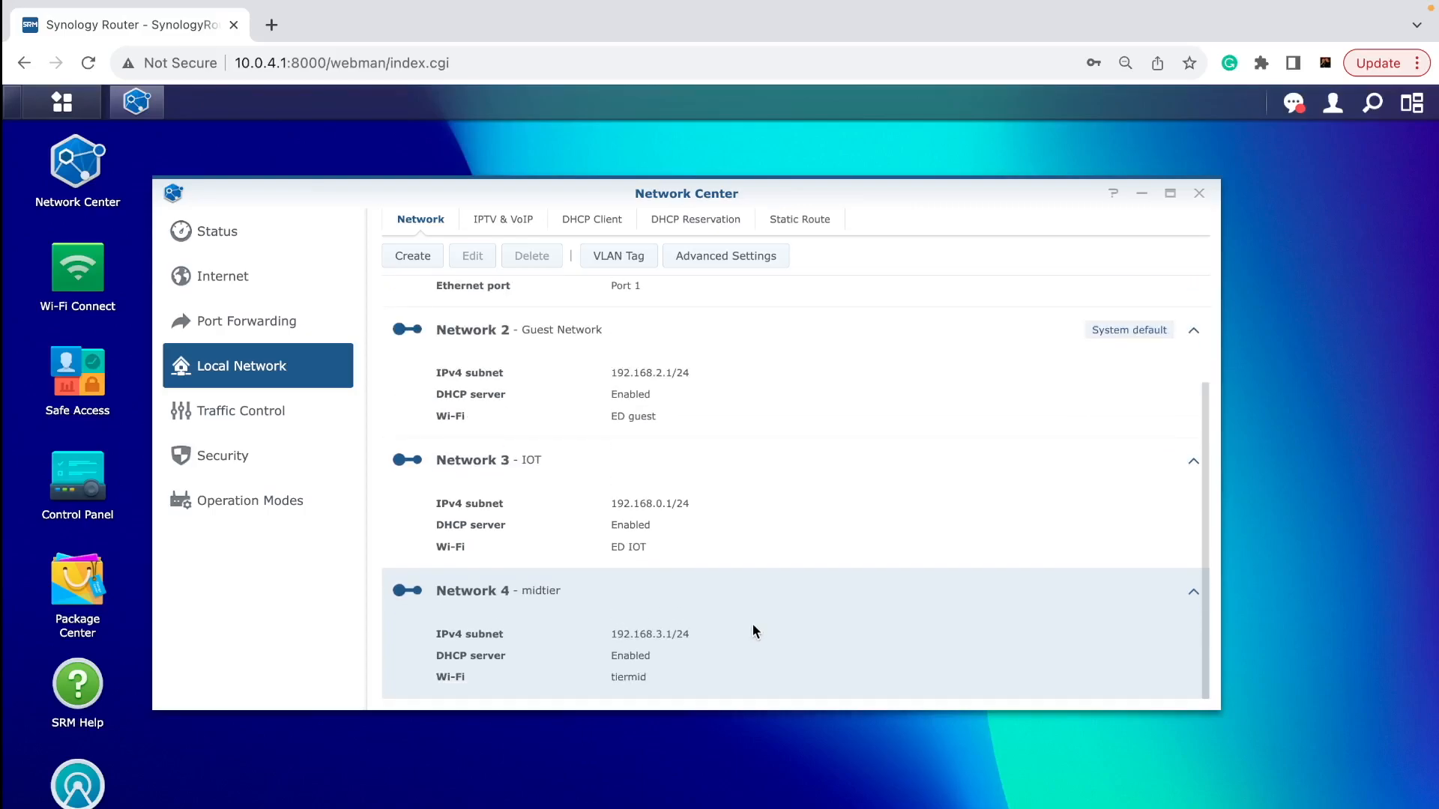
mouse_move(724, 673)
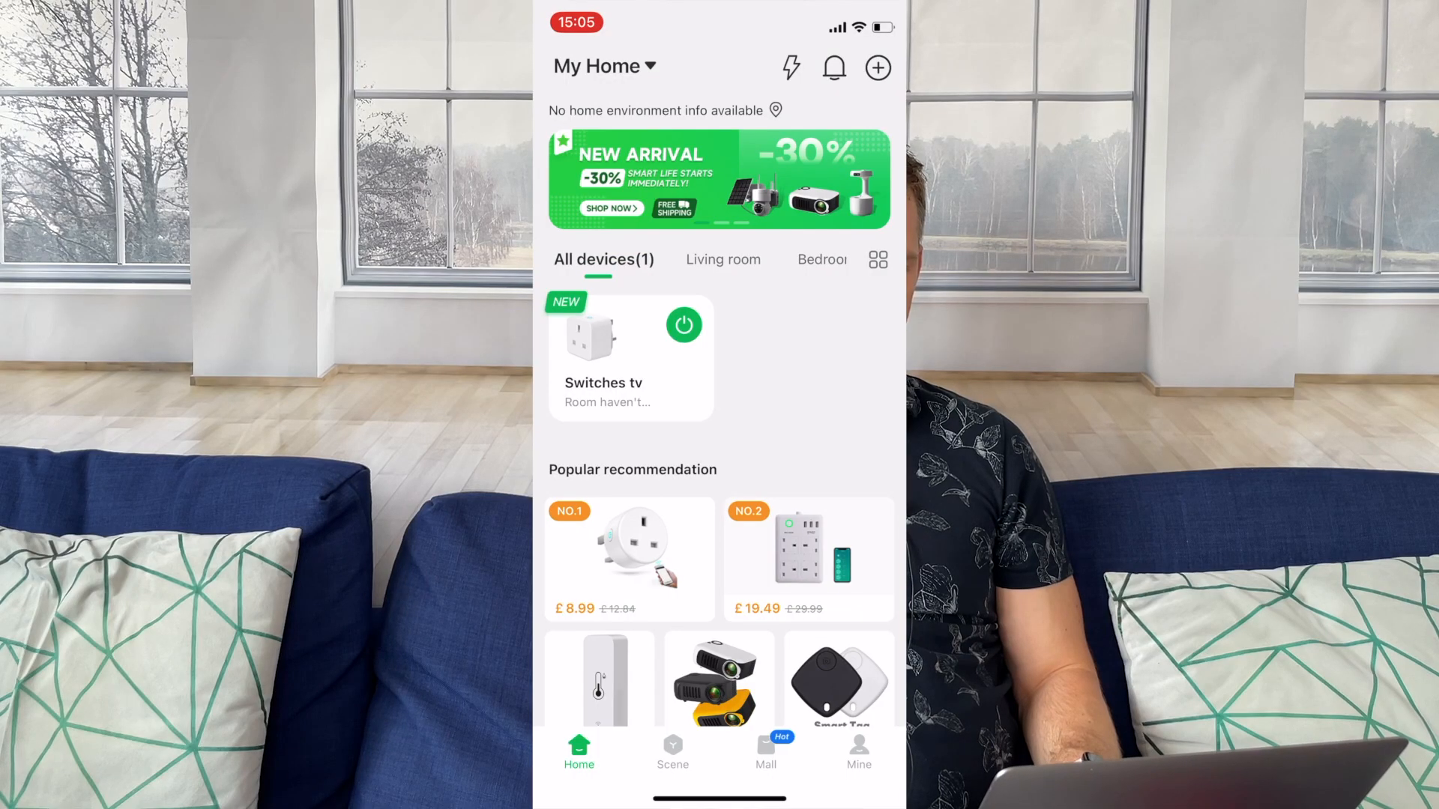
Step: Pair the Antela Smart Plug UK on tiermid as Coffee G and view Electric usage
click(875, 67)
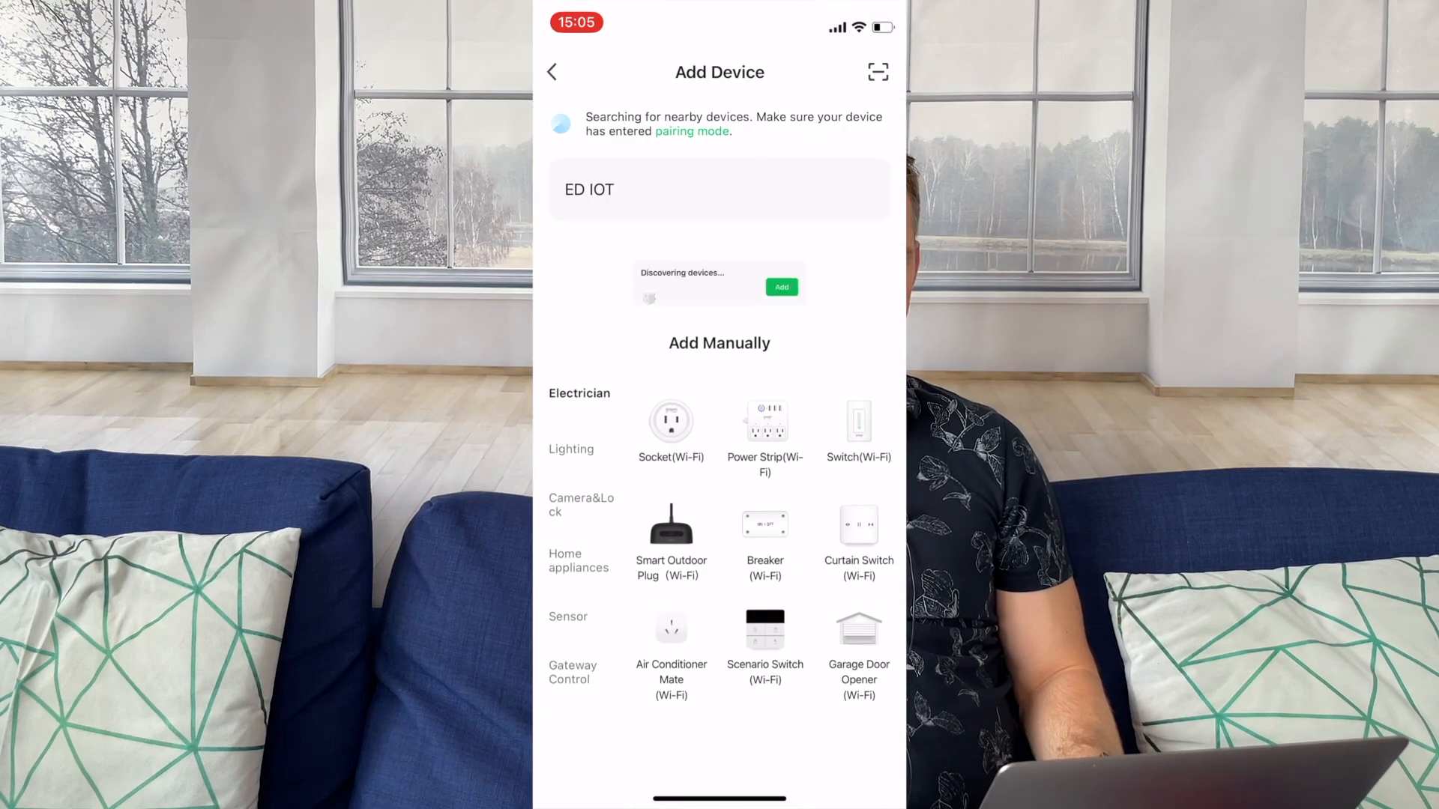
click(780, 287)
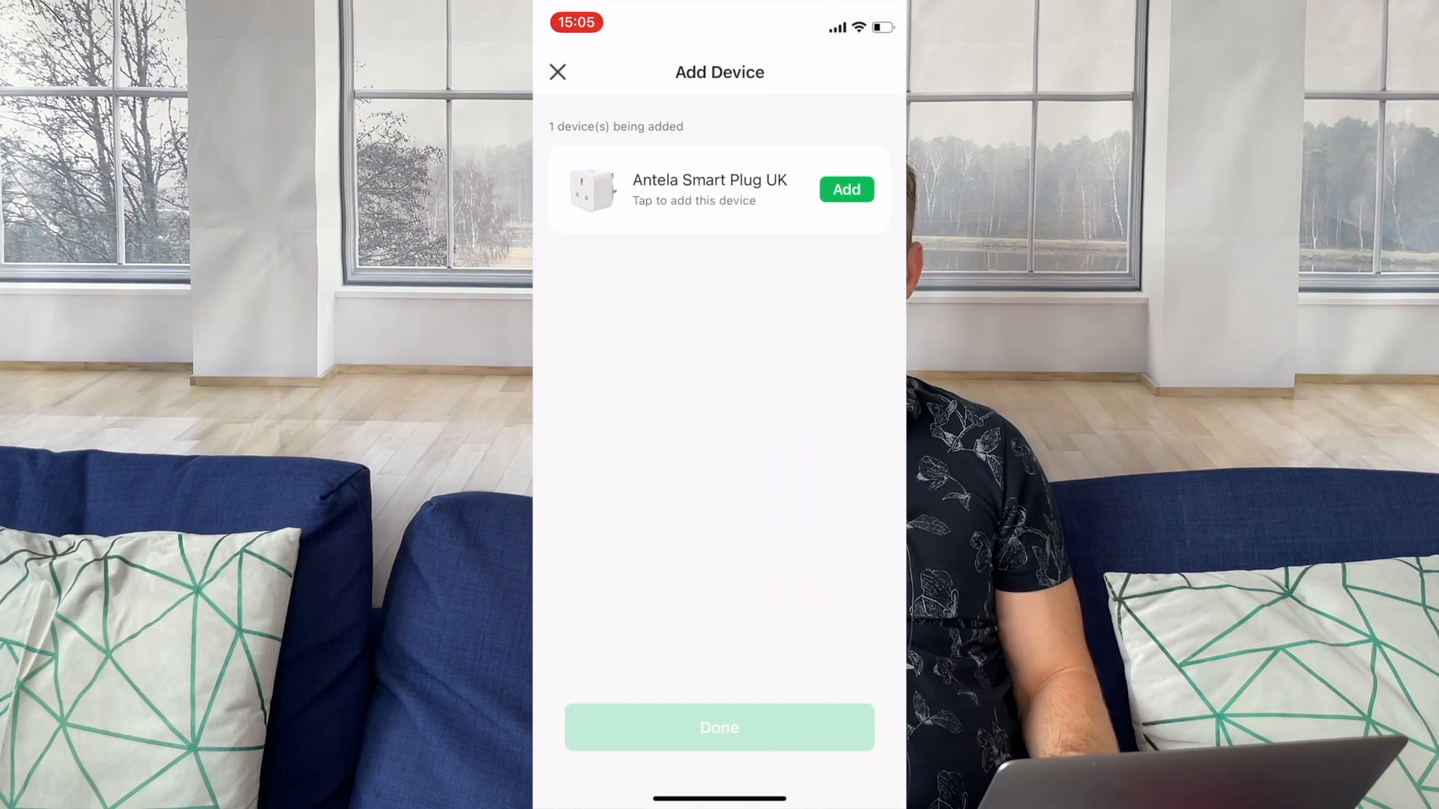
click(845, 188)
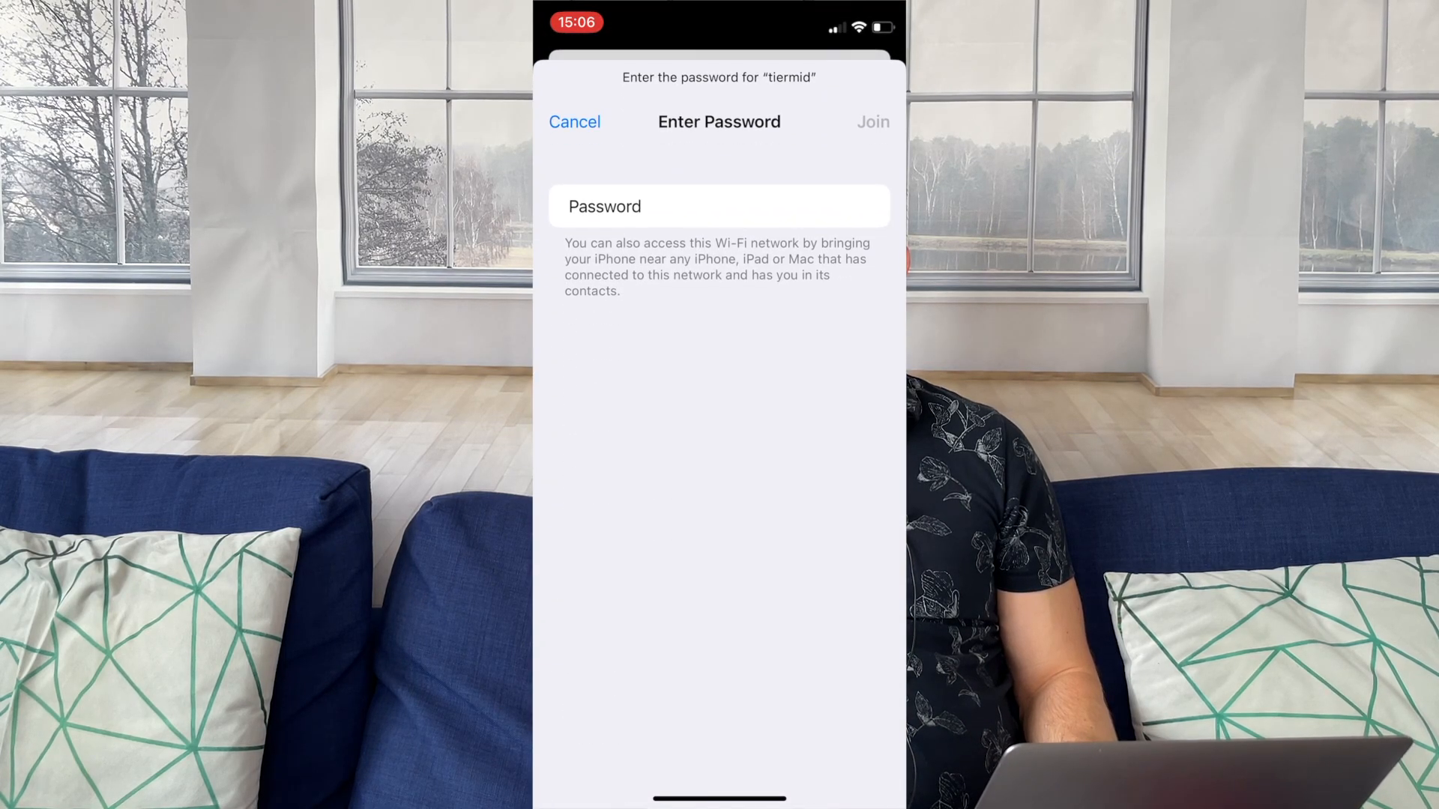
click(573, 122)
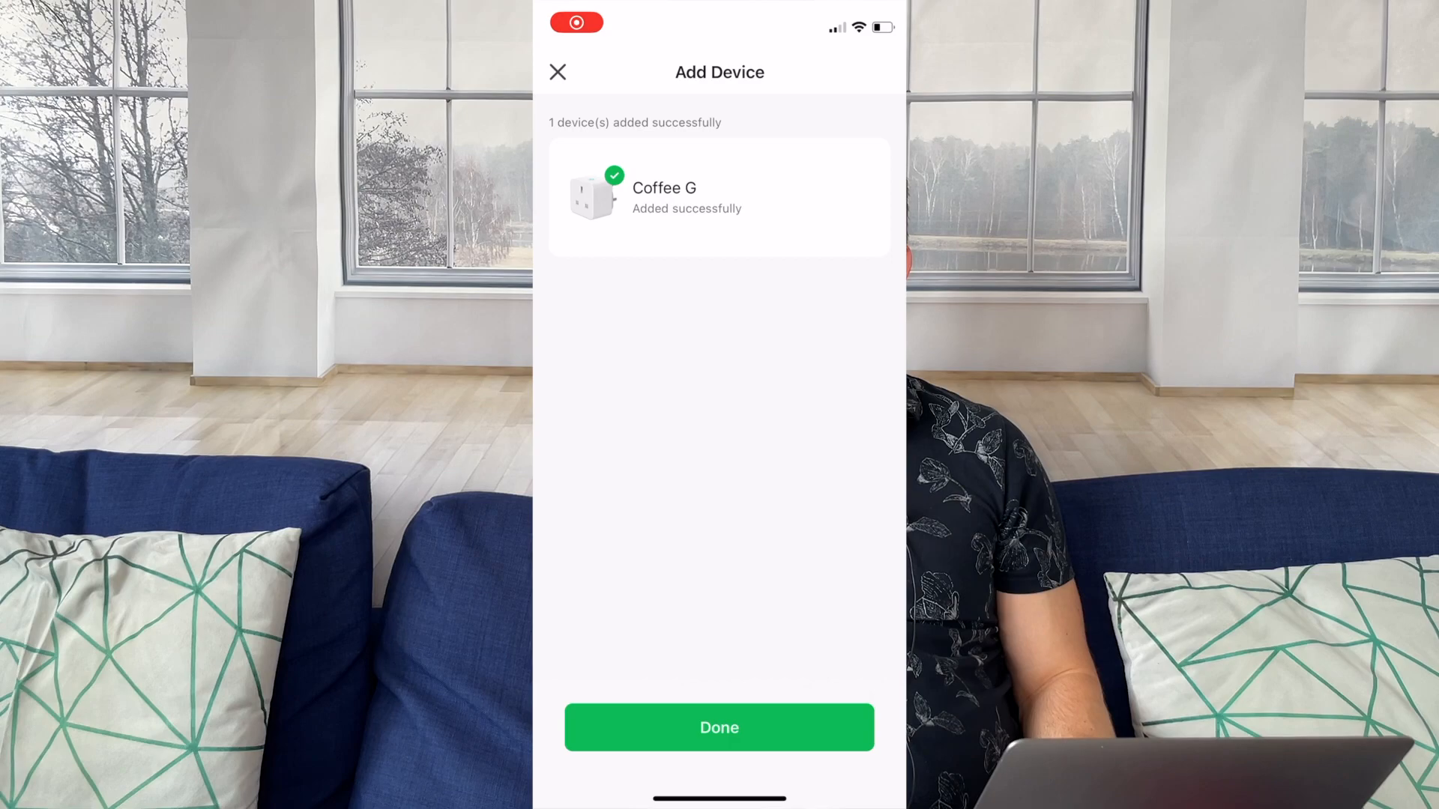
click(718, 727)
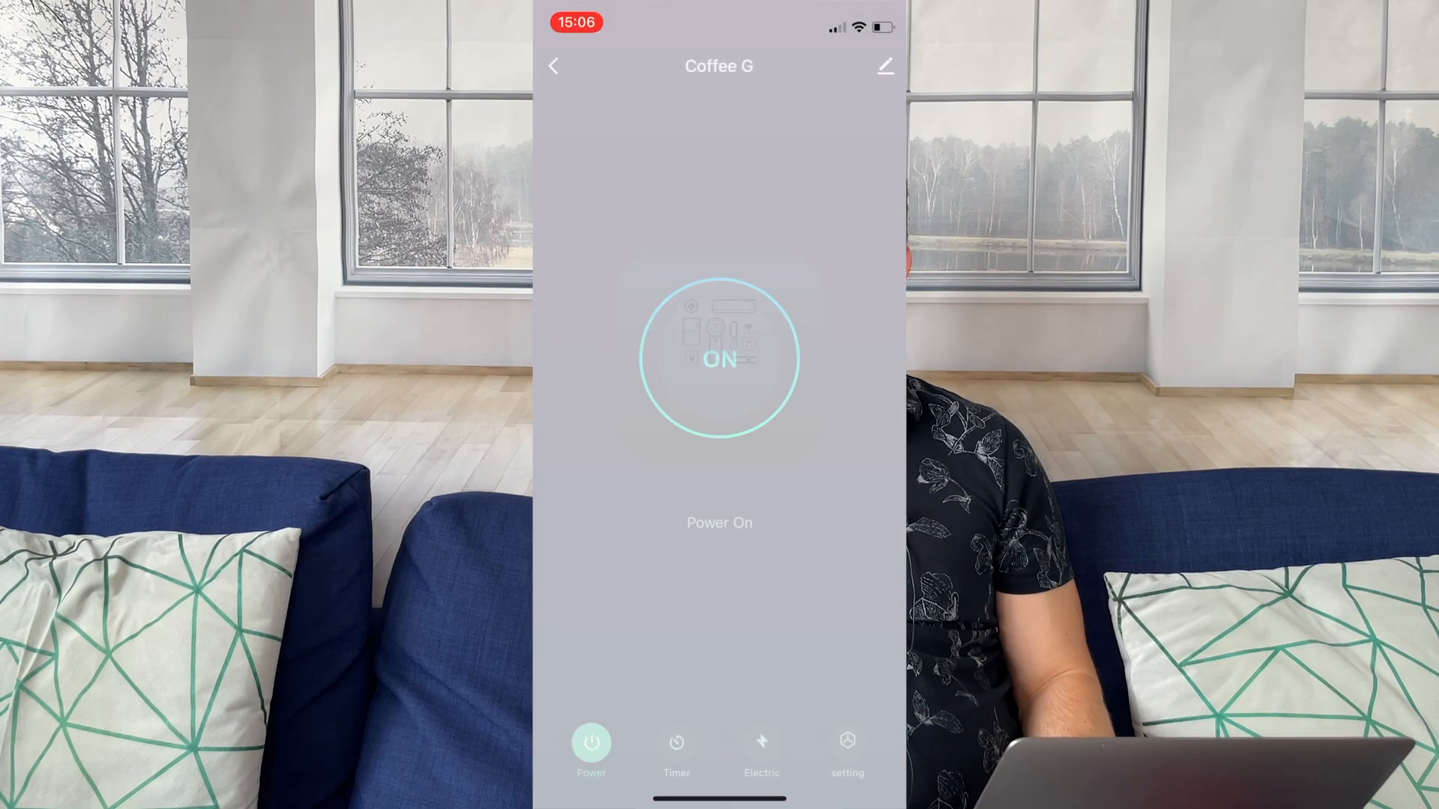
click(762, 748)
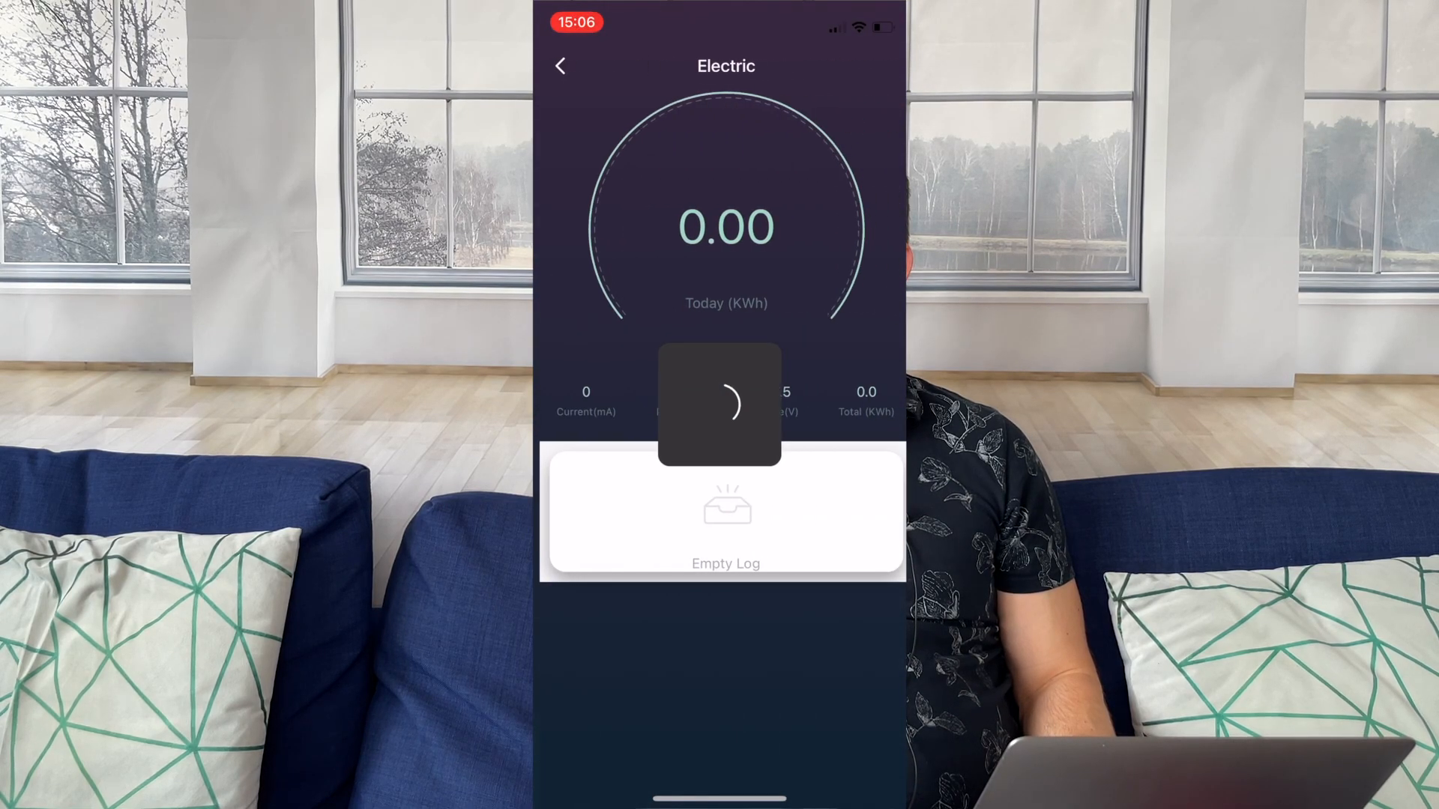